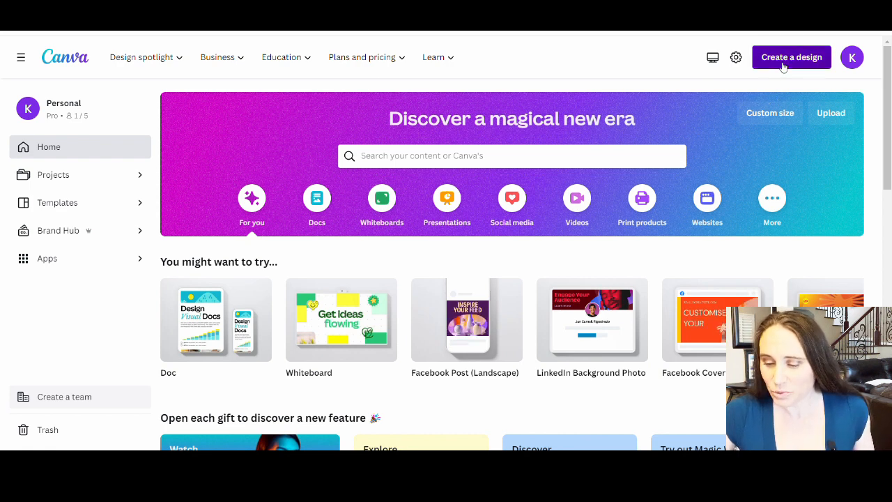
# Create a new custom-size design using the recent 4500 × 5400 px size
pyautogui.click(792, 55)
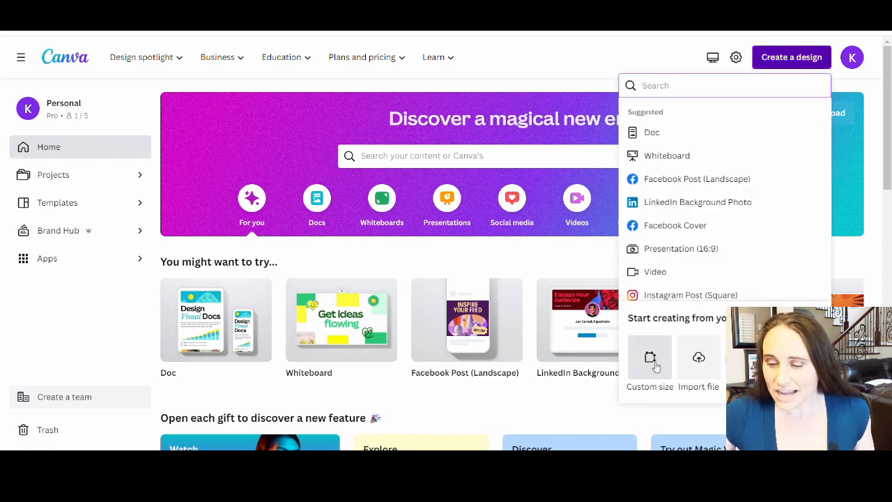
pyautogui.click(650, 363)
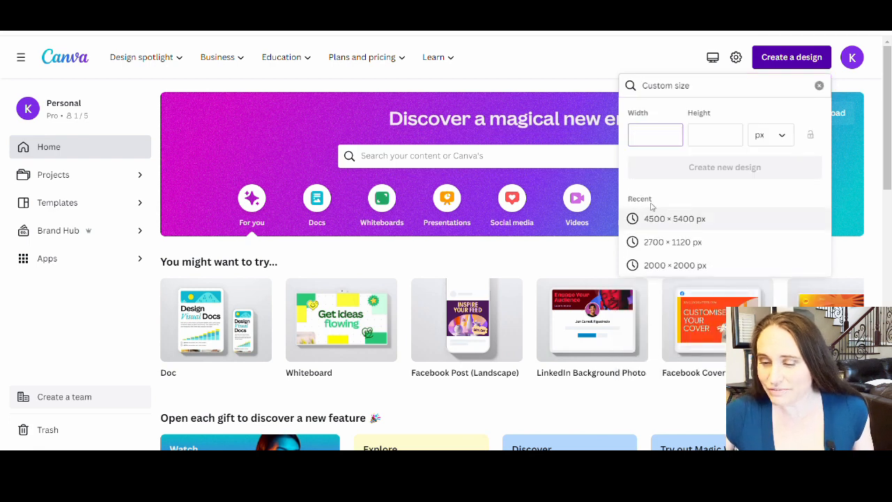
pyautogui.moveTo(694, 193)
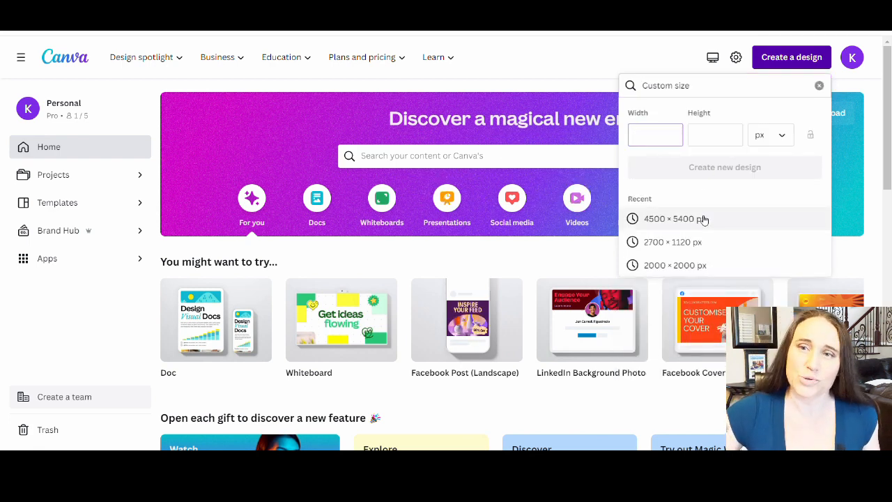
pyautogui.click(654, 134)
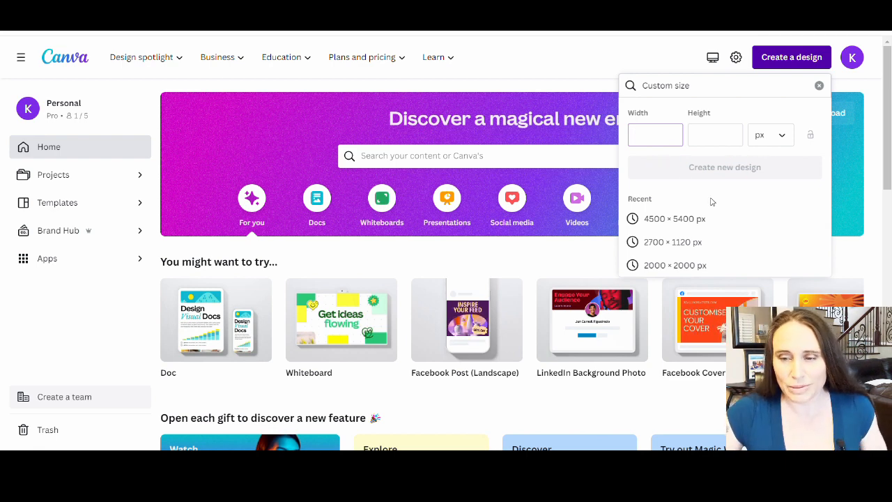
pyautogui.click(673, 217)
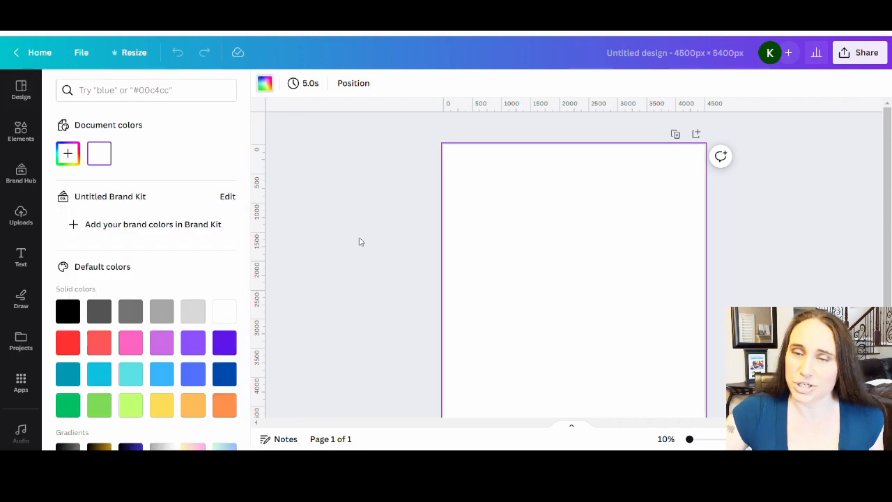
# Set the page background to solid black from the colour swatches
pyautogui.click(67, 311)
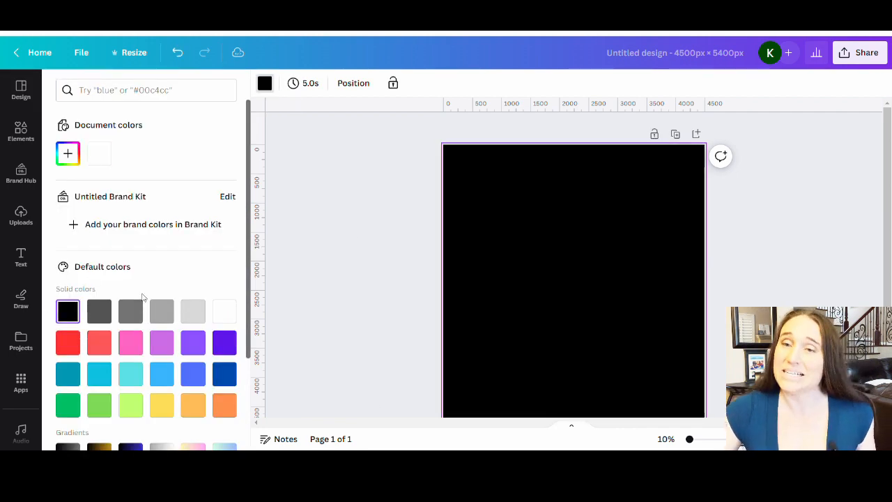
pyautogui.click(20, 90)
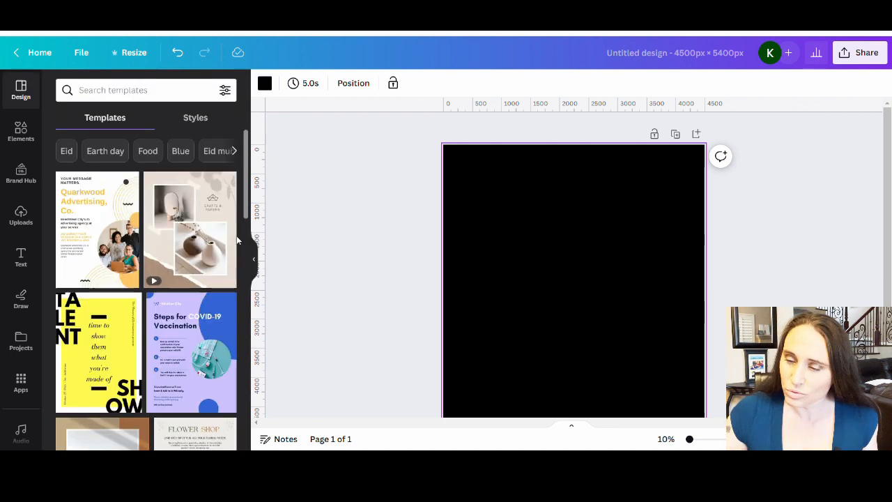
pyautogui.moveTo(226, 210)
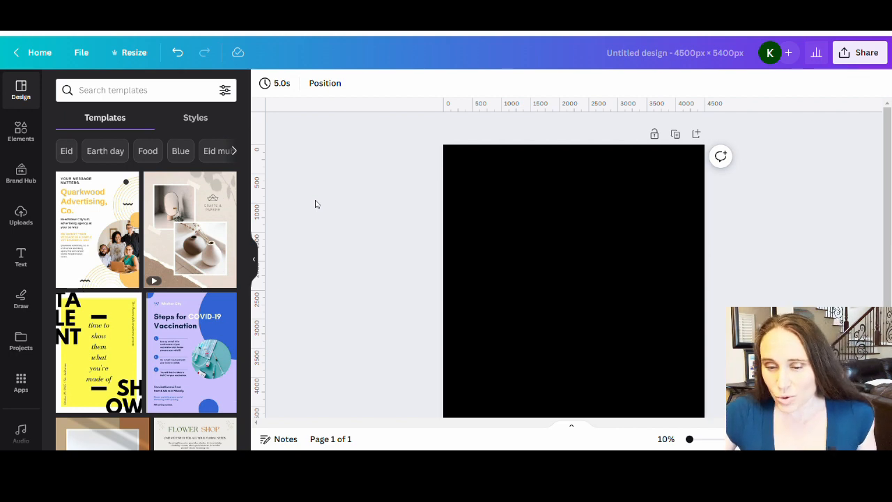
pyautogui.moveTo(306, 201)
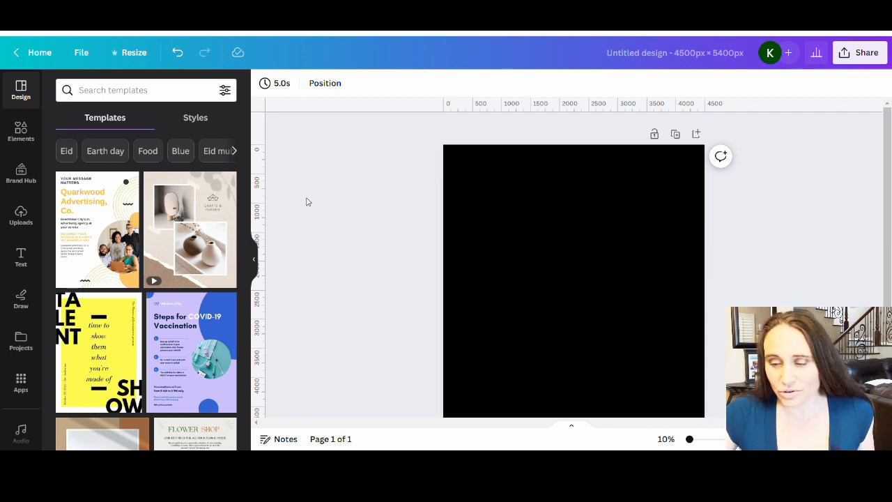
pyautogui.scroll(-3)
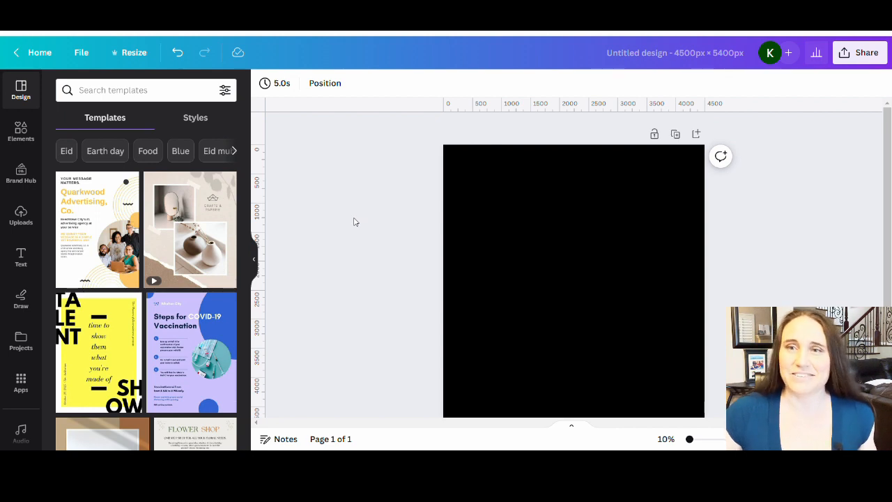
pyautogui.moveTo(379, 274)
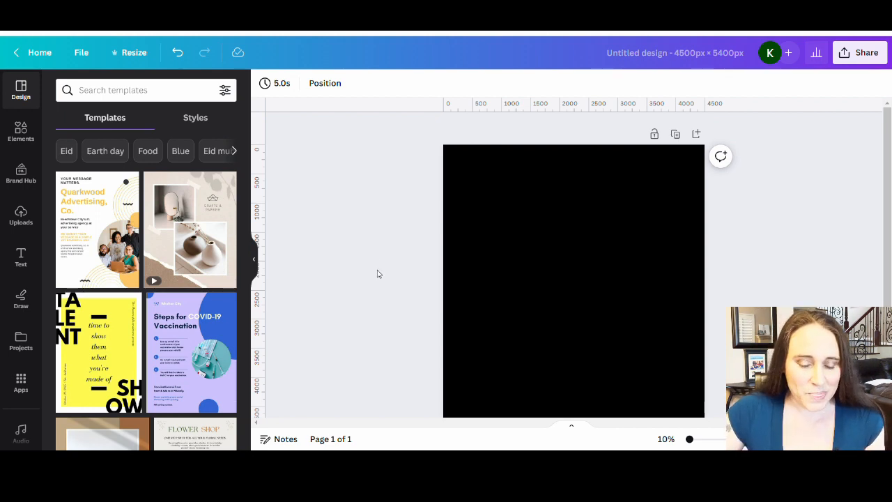
pyautogui.moveTo(19, 263)
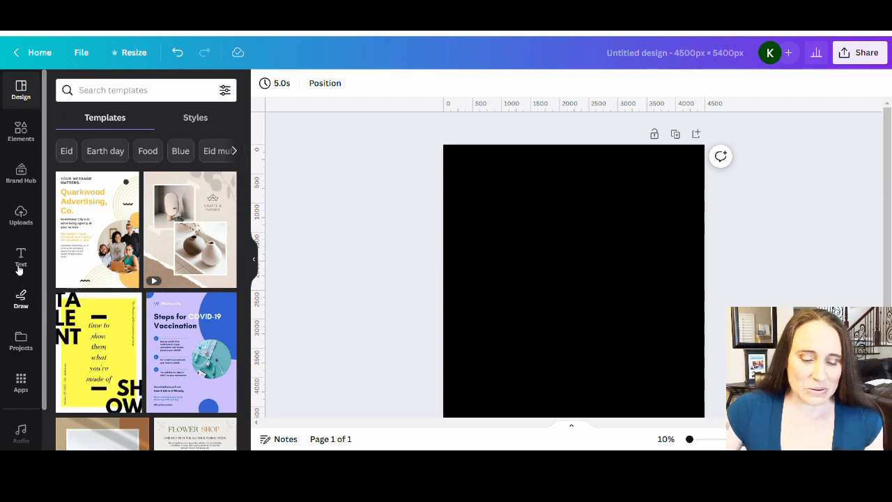
pyautogui.moveTo(21, 356)
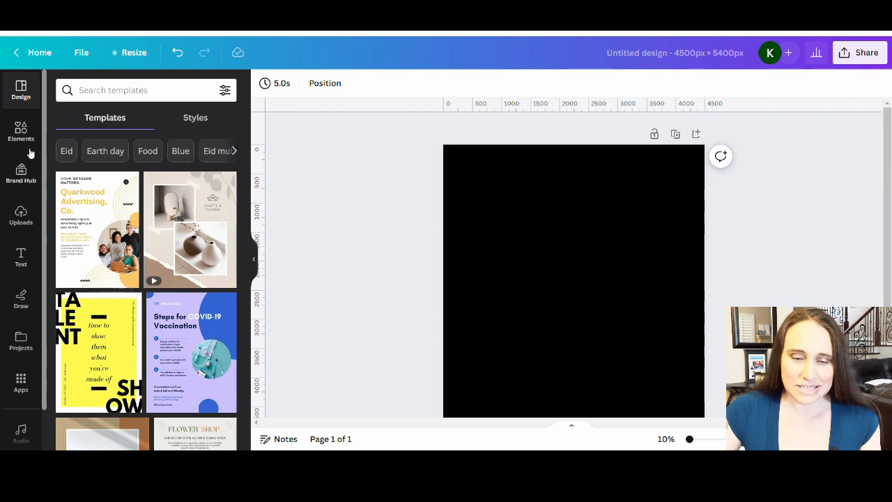
# Search Elements photos for 'rooster' and add the rooster head close-up to the page
pyautogui.click(21, 132)
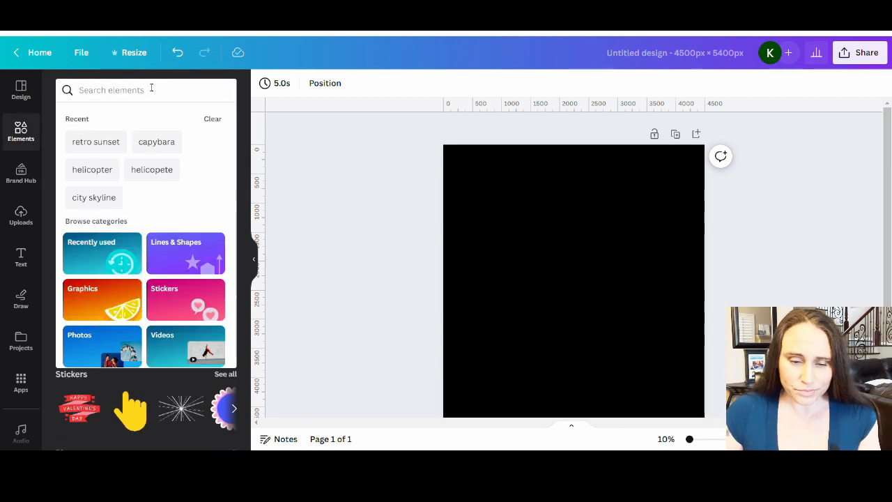
pyautogui.write('rooster')
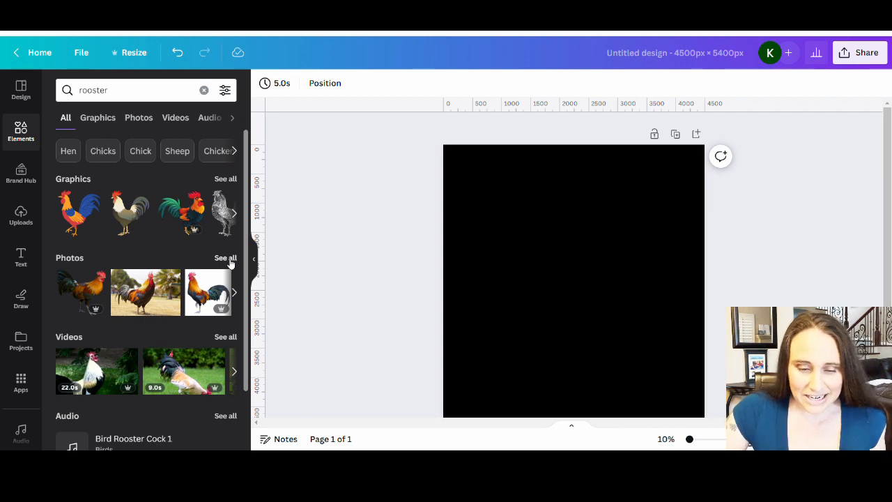
pyautogui.click(138, 117)
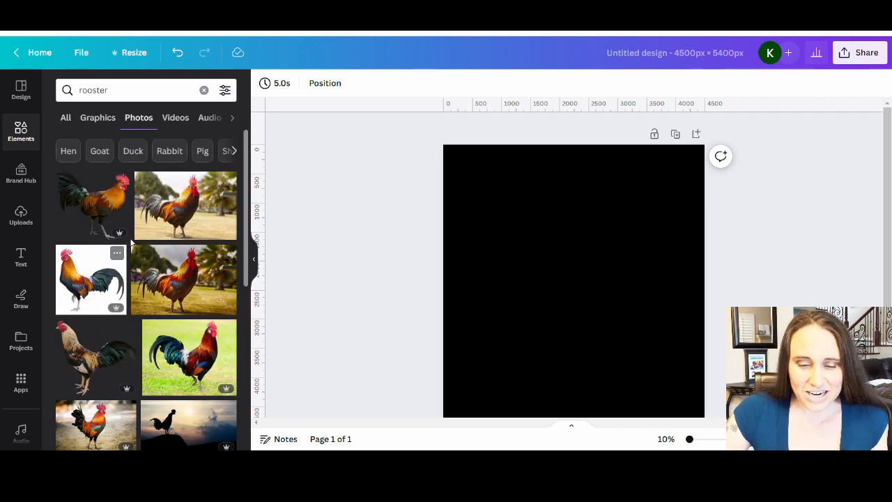
pyautogui.moveTo(173, 225)
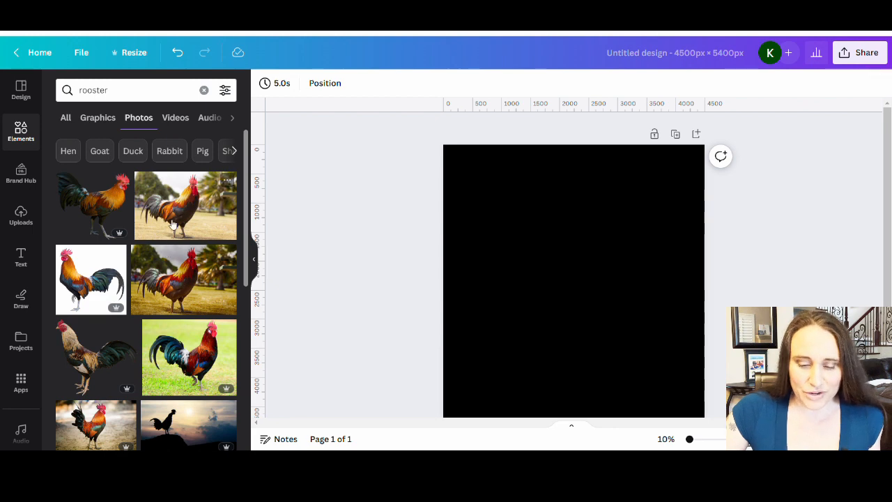
pyautogui.scroll(-3)
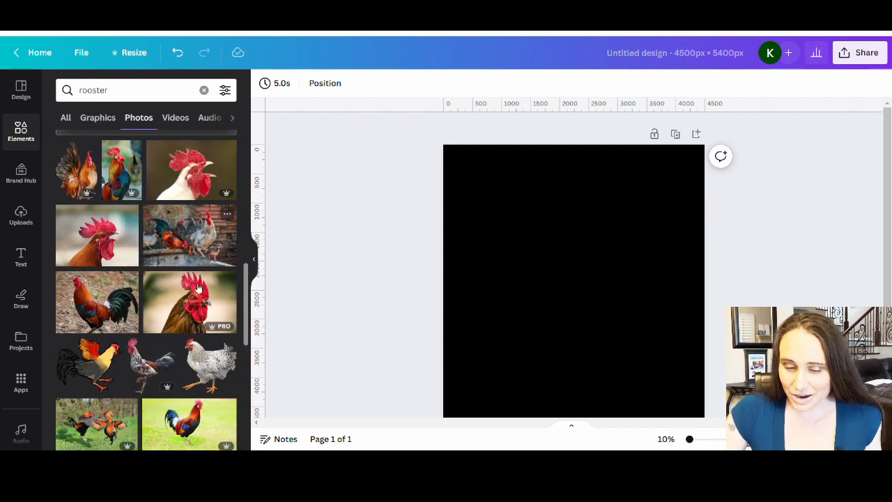
pyautogui.click(189, 301)
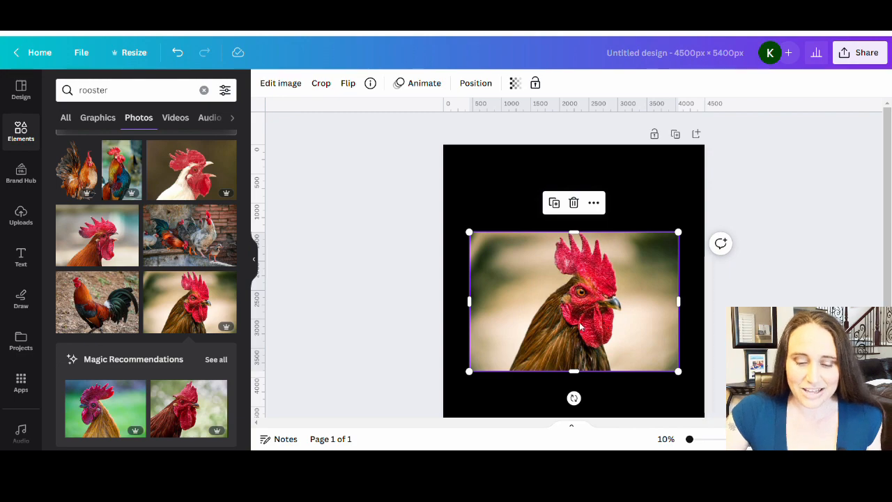
pyautogui.scroll(-3)
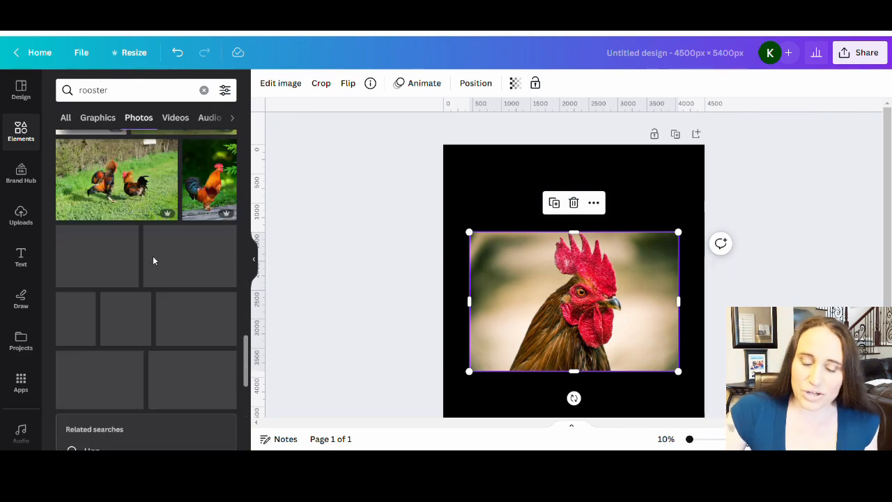
pyautogui.scroll(-3)
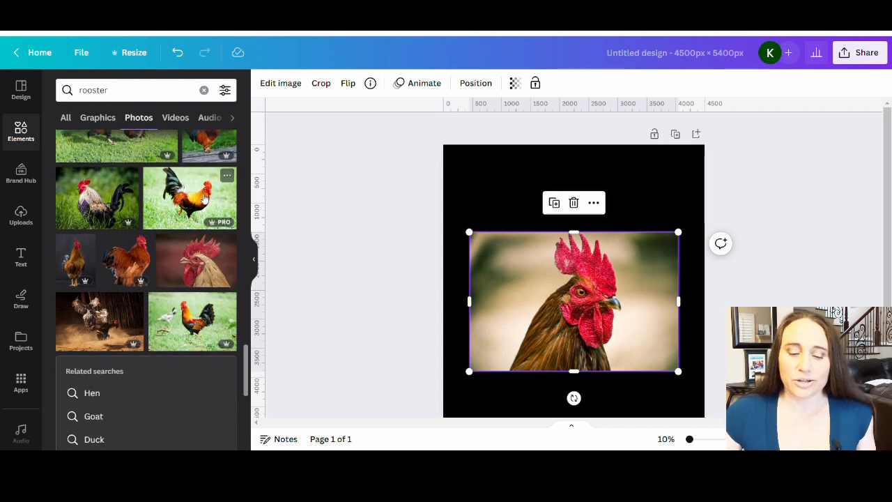
pyautogui.moveTo(151, 212)
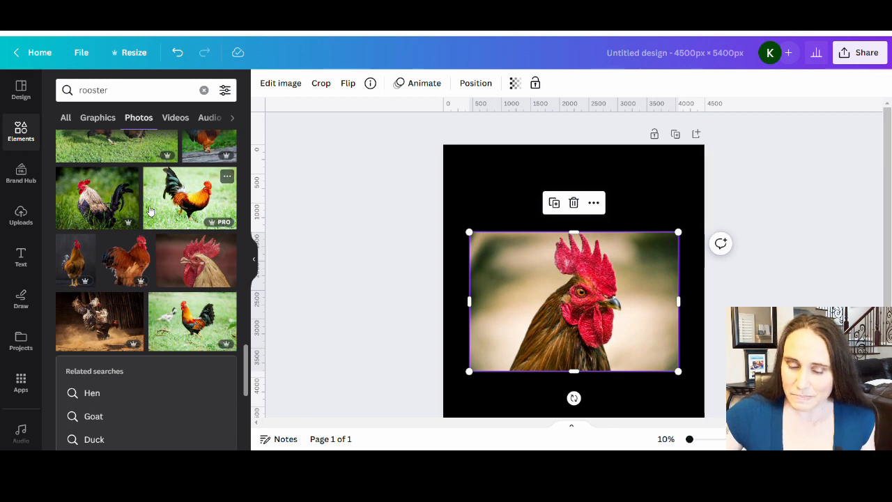
pyautogui.moveTo(272, 270)
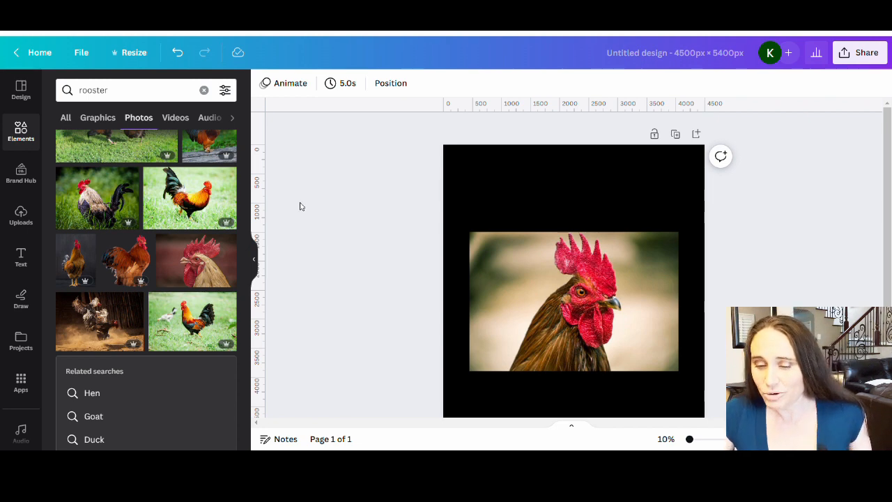
pyautogui.moveTo(438, 224)
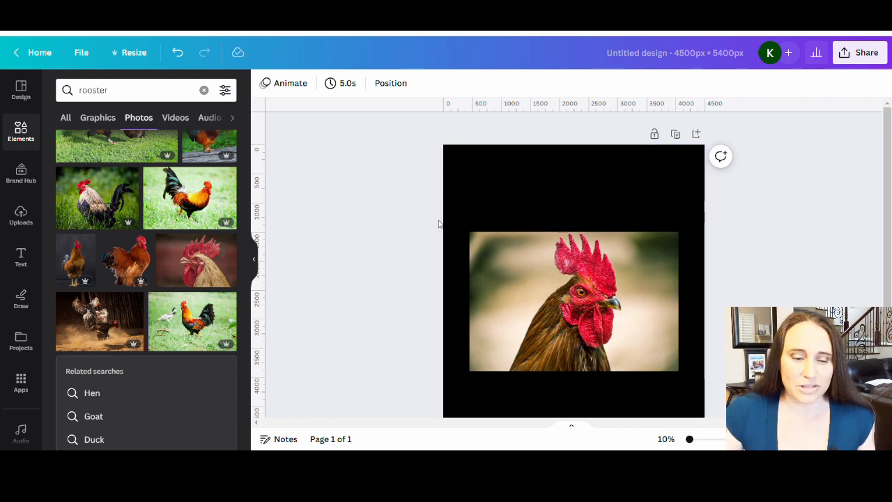
pyautogui.moveTo(417, 226)
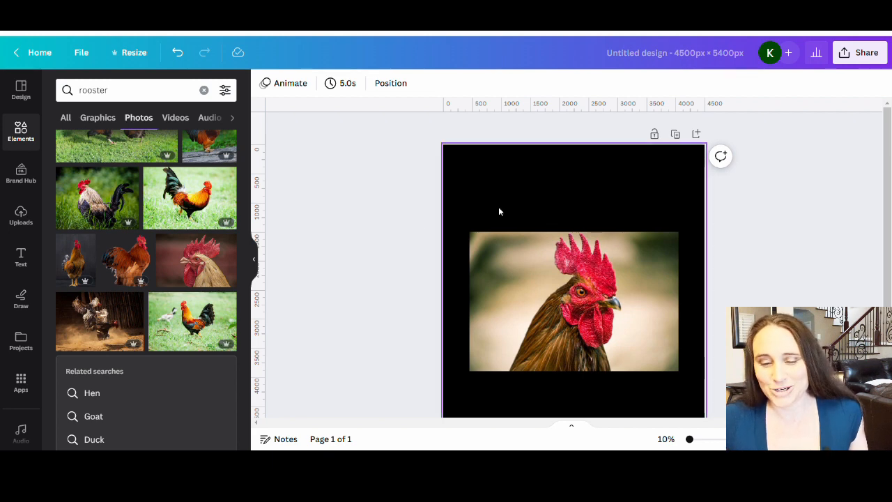
# Select the rooster photo and remove its background, leaving the head on black
pyautogui.click(573, 301)
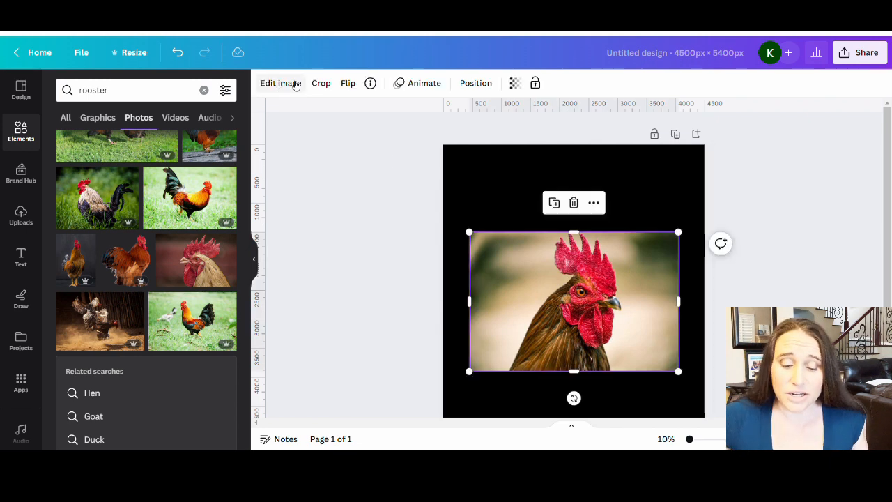
pyautogui.click(280, 84)
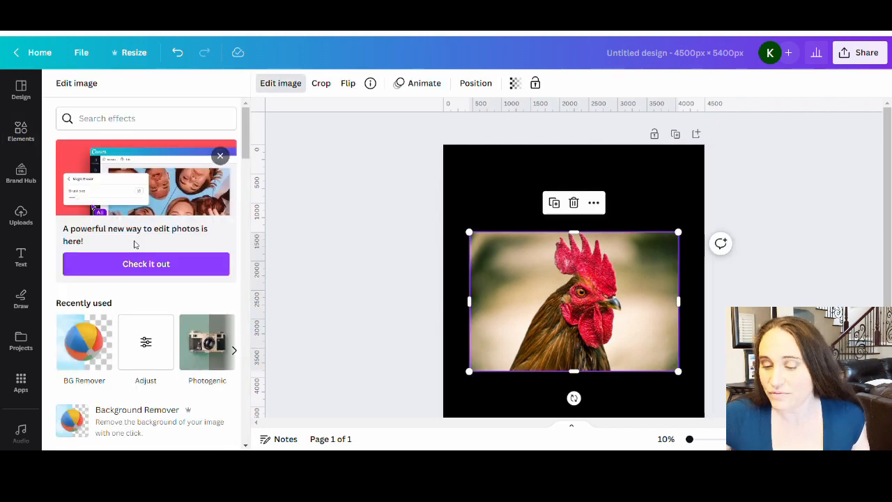
pyautogui.scroll(-3)
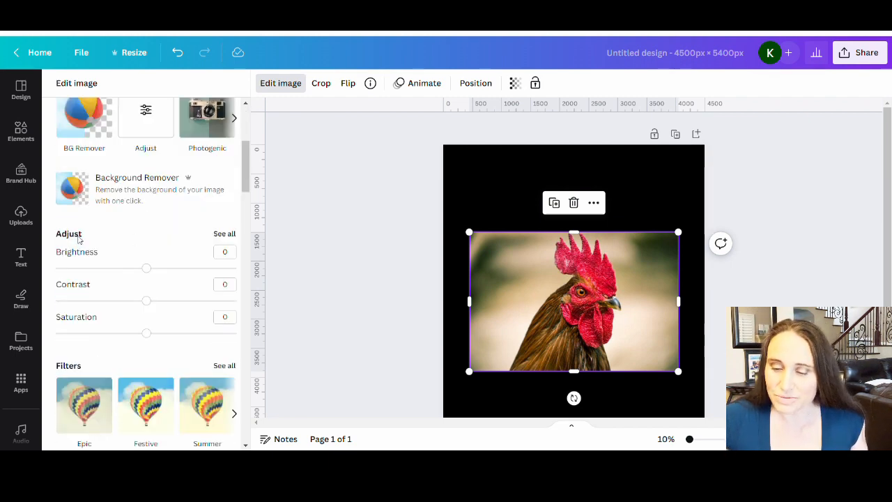
pyautogui.moveTo(535, 344)
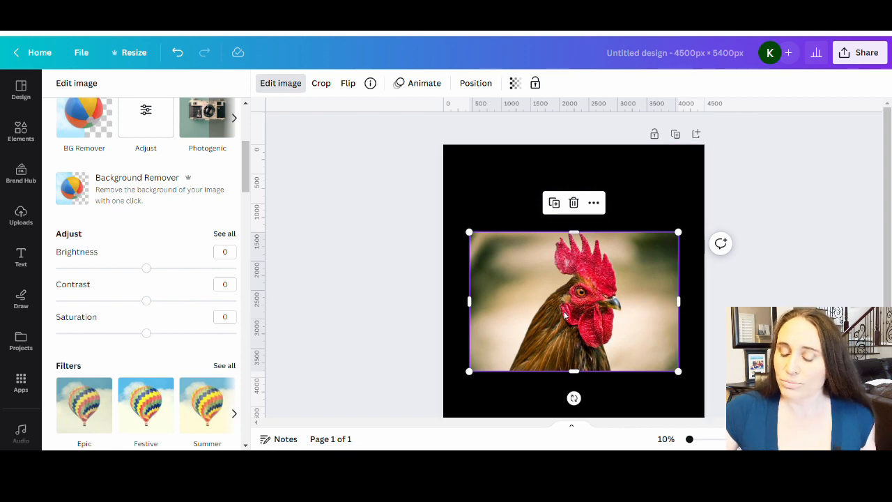
pyautogui.moveTo(620, 256)
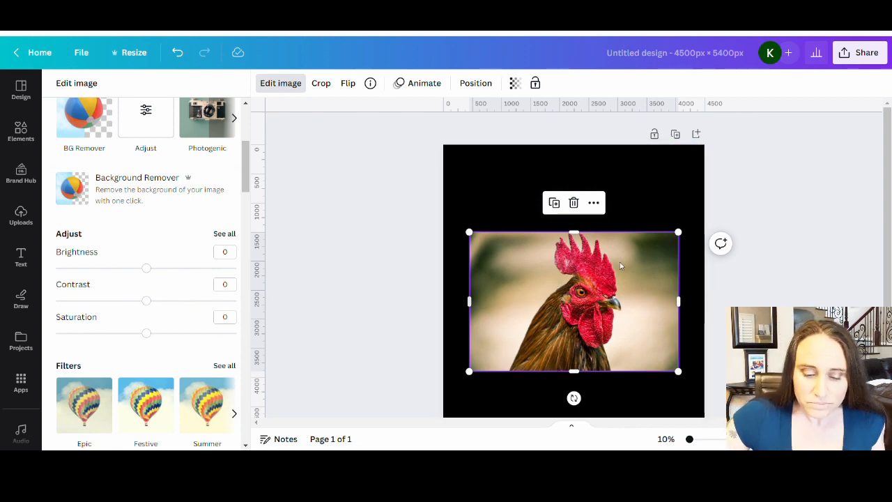
pyautogui.scroll(-3)
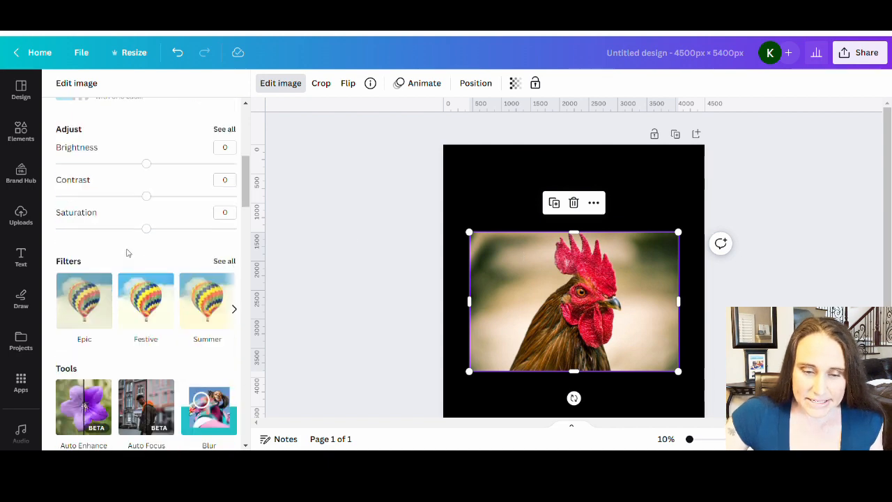
pyautogui.scroll(-3)
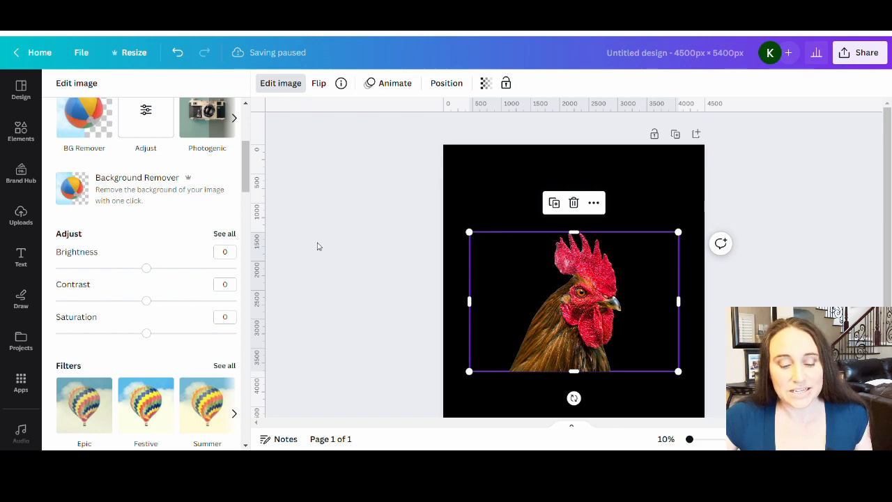
pyautogui.scroll(-3)
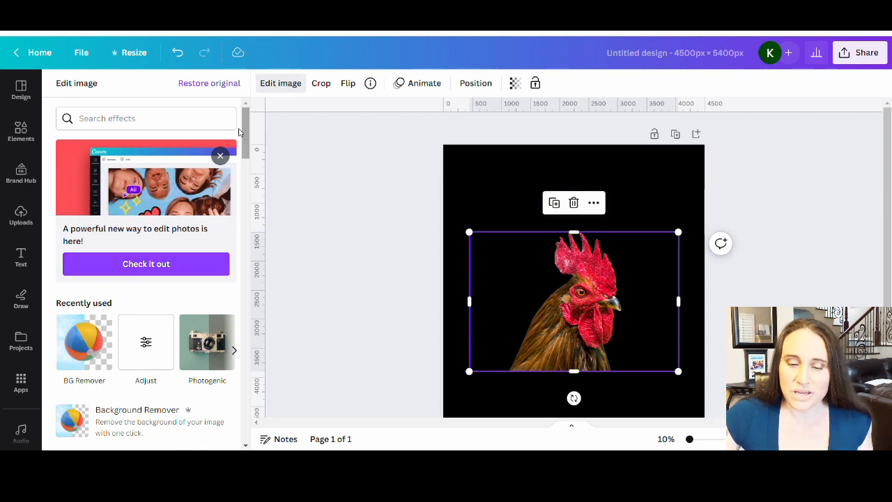
# Browse the photo filter and effect options for the cut-out rooster without applying any
pyautogui.click(20, 133)
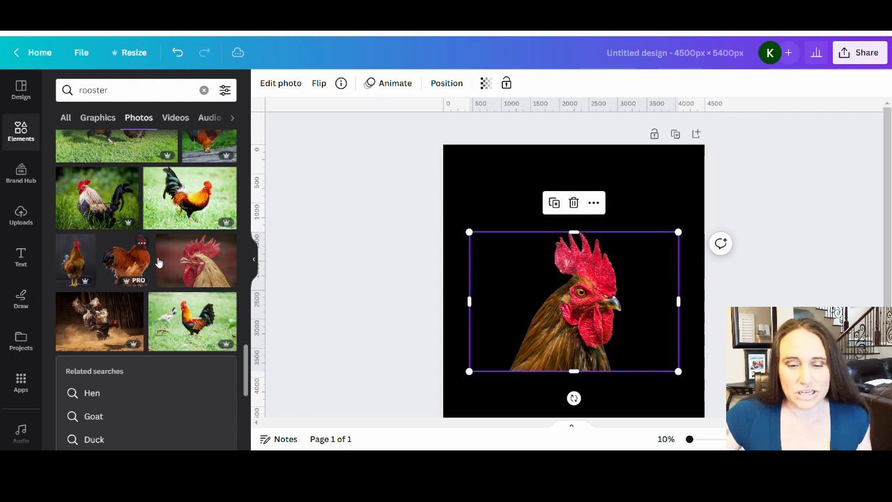
pyautogui.click(280, 84)
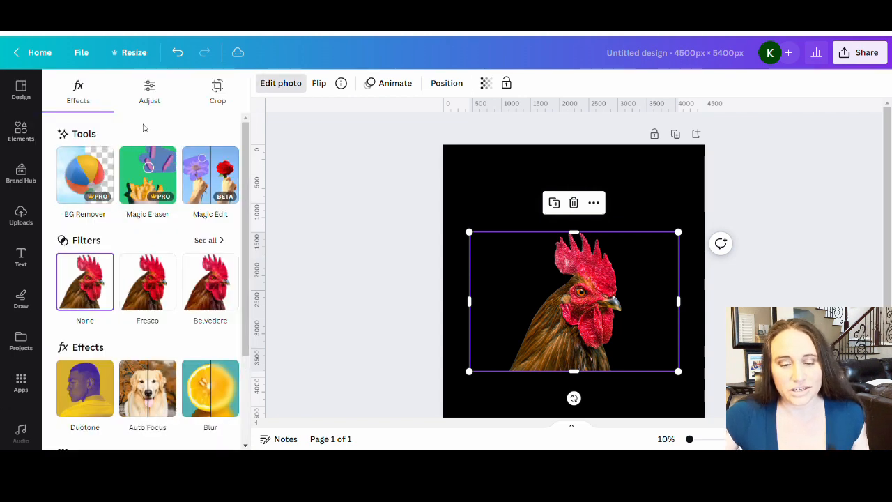
pyautogui.scroll(-3)
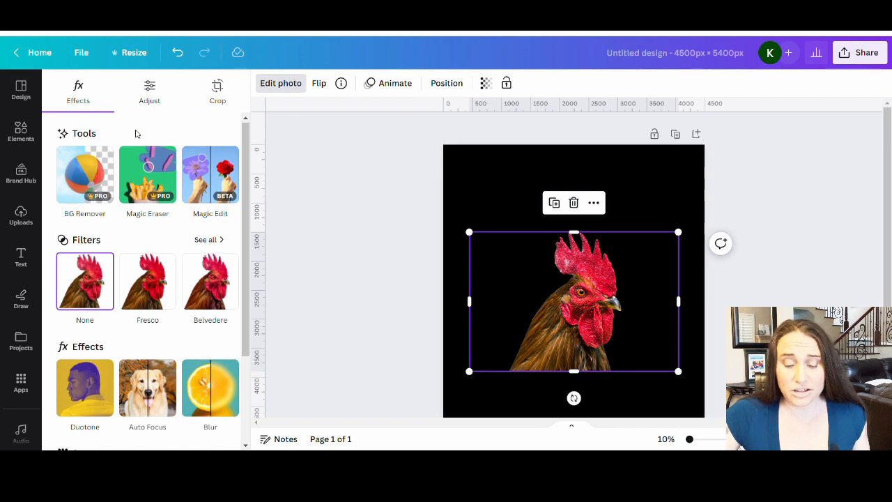
pyautogui.scroll(-3)
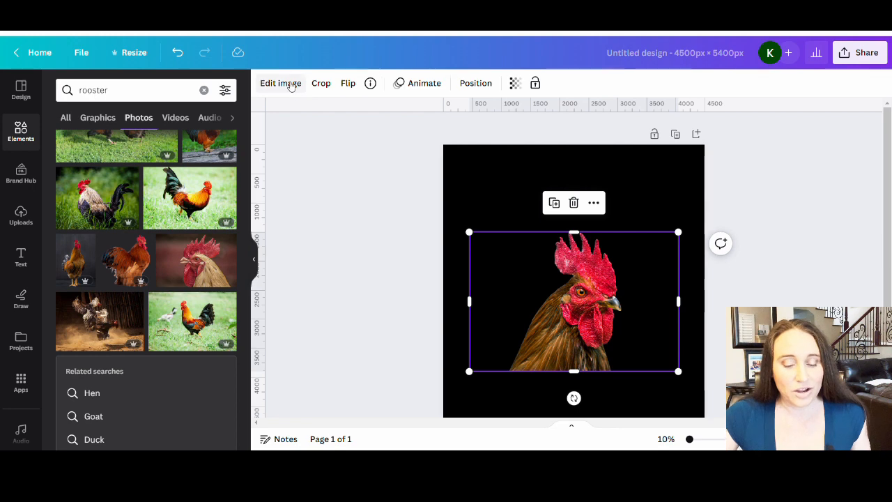
# Choose a Paint Effects style for the rooster and lower its intensity to about half
pyautogui.click(280, 83)
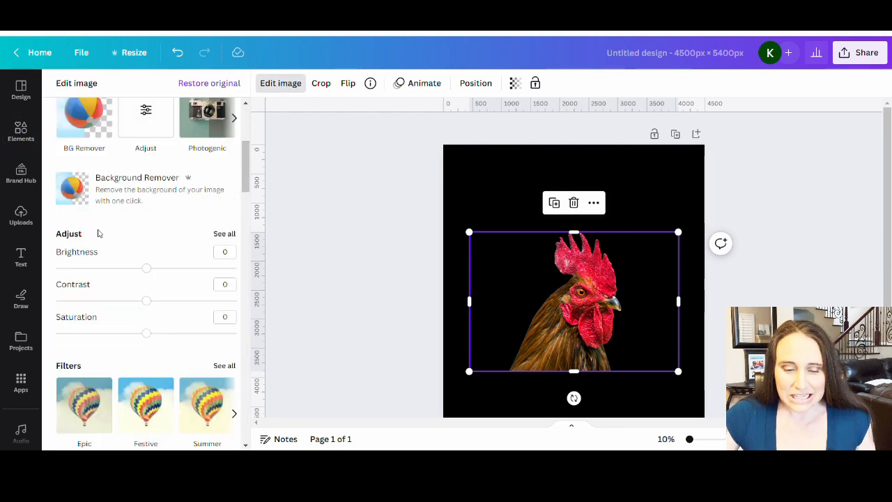
pyautogui.scroll(-3)
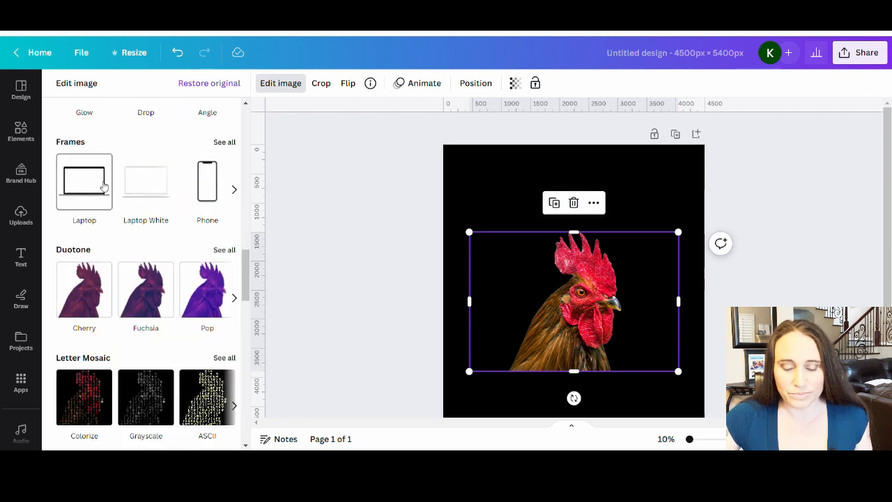
pyautogui.scroll(-3)
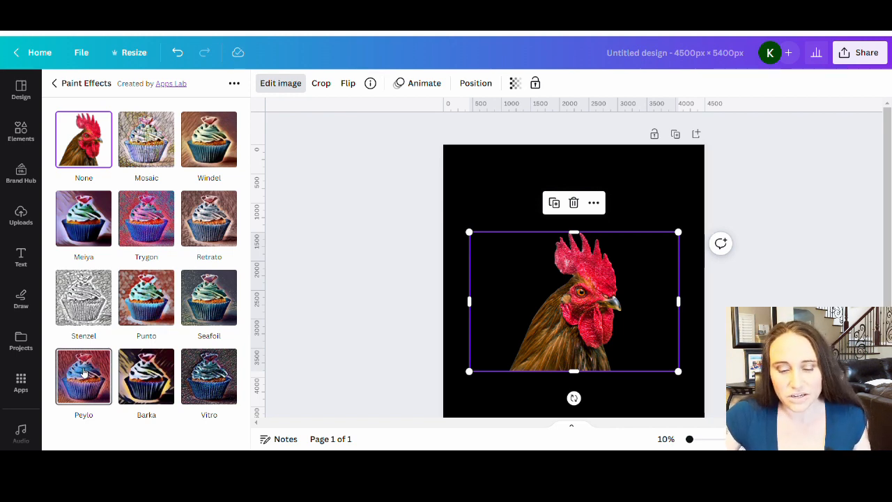
pyautogui.click(84, 377)
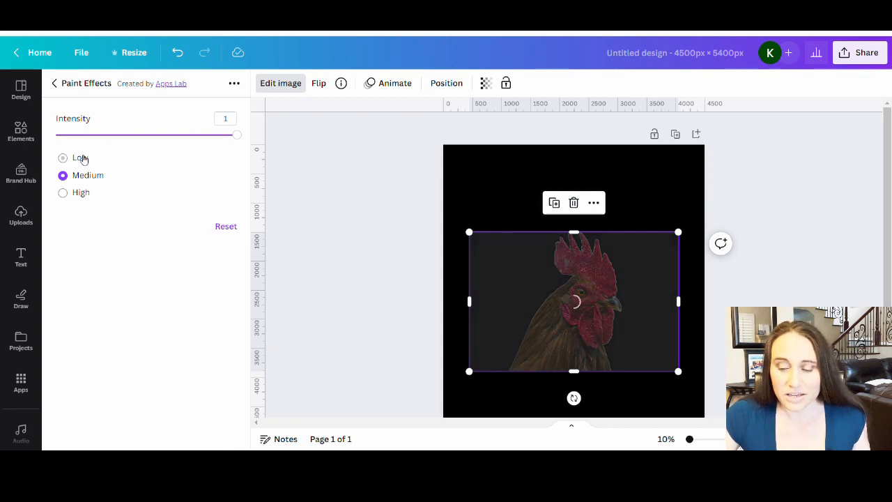
pyautogui.moveTo(237, 134); pyautogui.dragTo(152, 134)
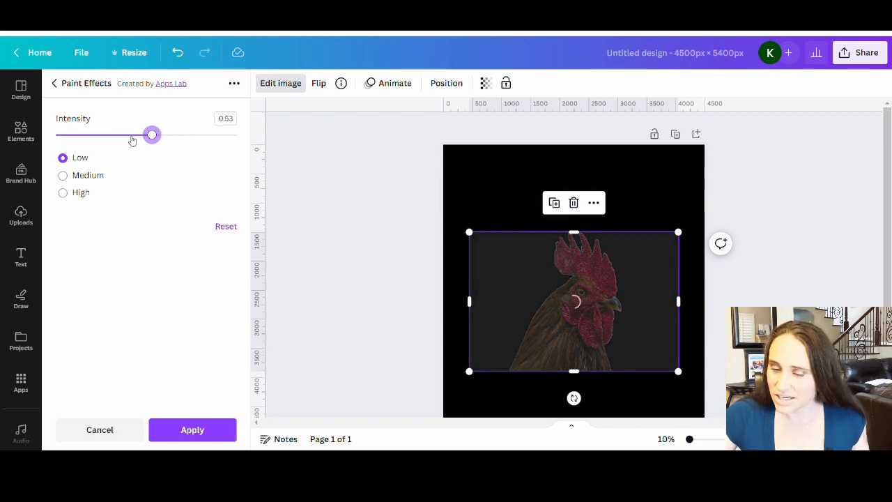
pyautogui.moveTo(156, 273)
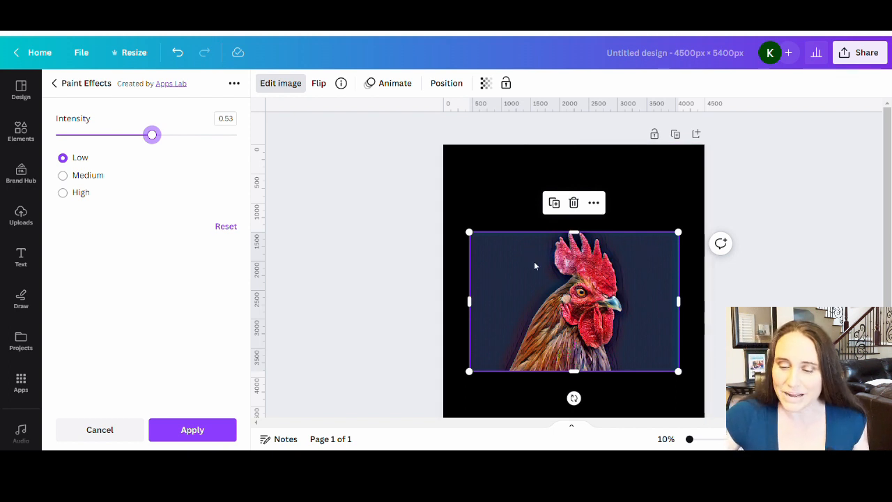
pyautogui.moveTo(673, 352)
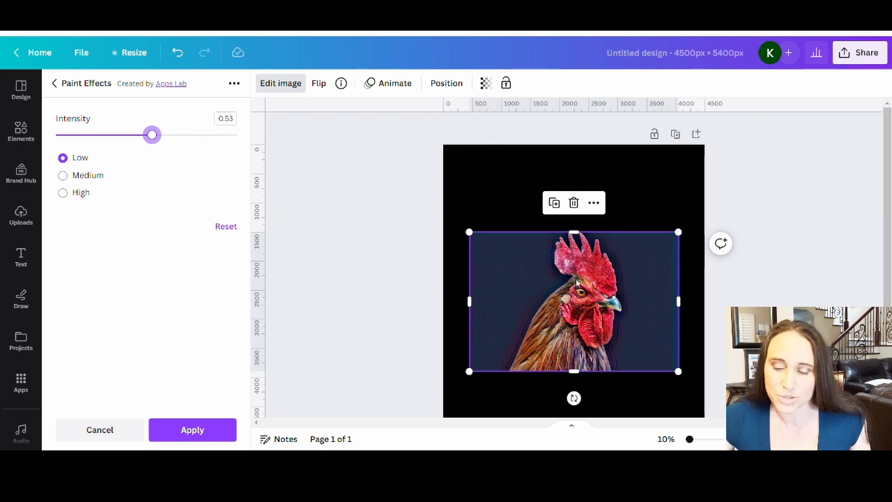
pyautogui.moveTo(683, 318)
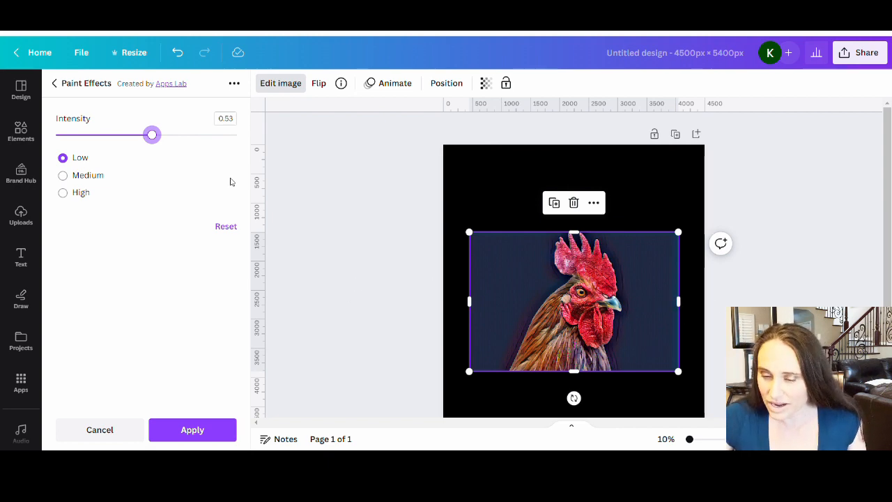
# Try intensities from 0 to full, then settle the paint effect at 0.56
pyautogui.moveTo(152, 134); pyautogui.dragTo(201, 134)
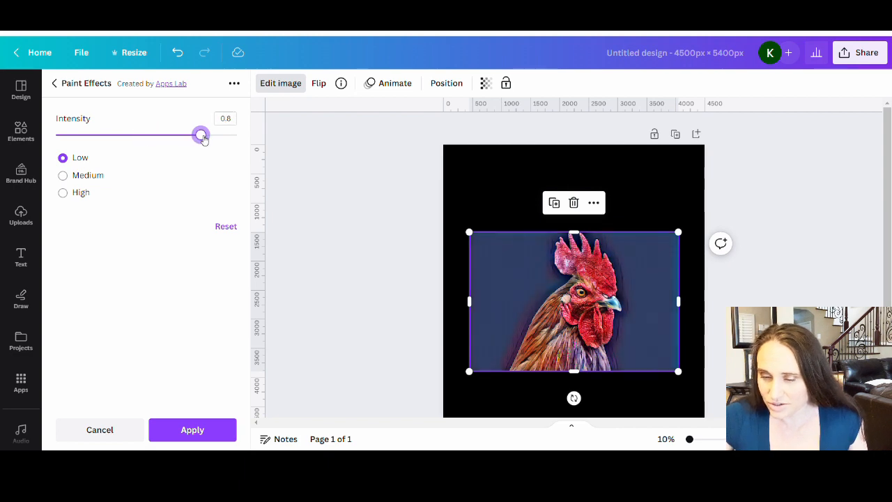
pyautogui.moveTo(201, 133); pyautogui.dragTo(237, 134)
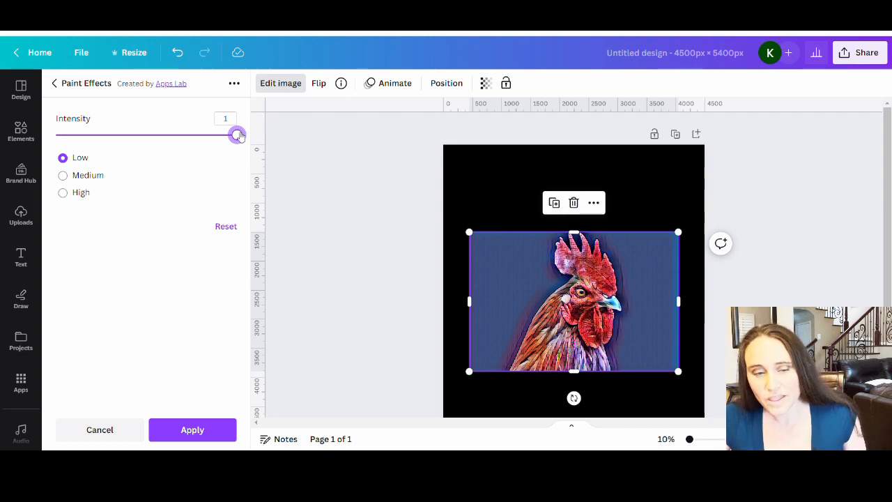
pyautogui.moveTo(237, 135); pyautogui.dragTo(56, 136)
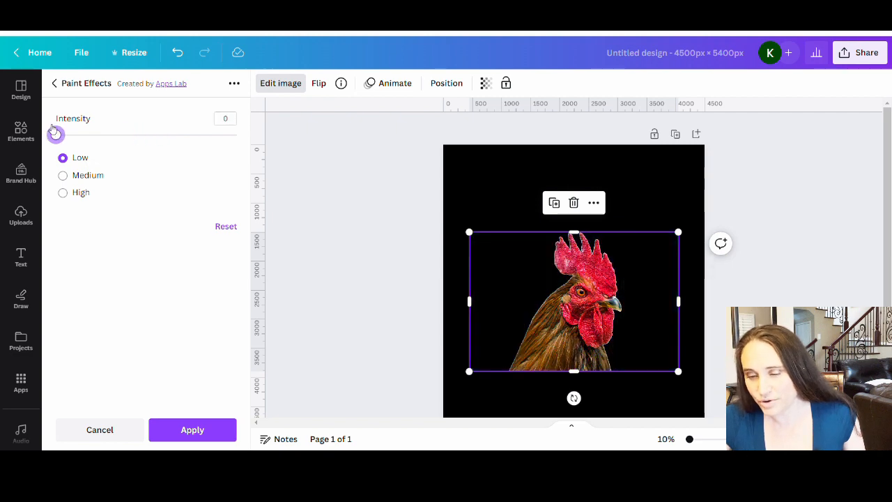
pyautogui.moveTo(56, 133); pyautogui.dragTo(128, 134)
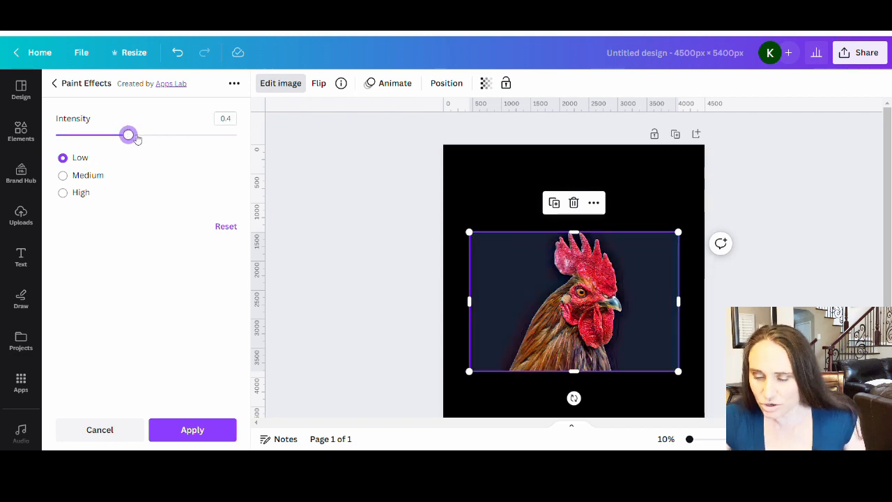
pyautogui.moveTo(129, 136); pyautogui.dragTo(152, 136)
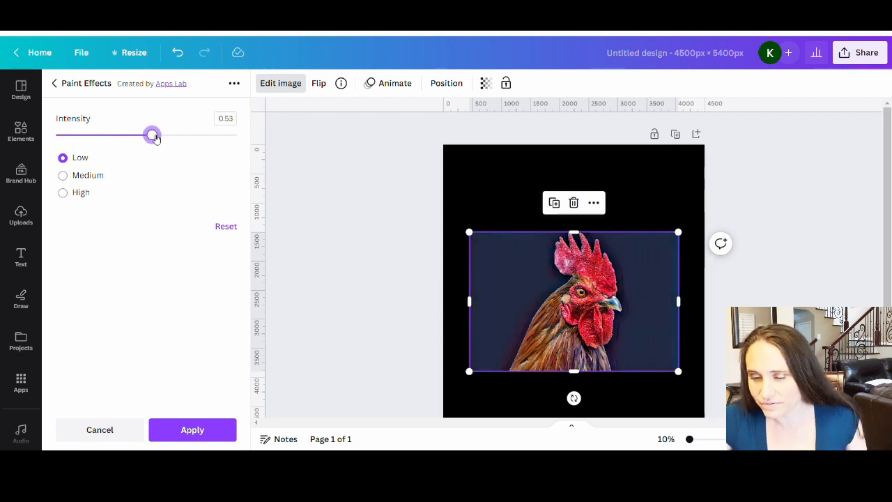
pyautogui.moveTo(152, 134); pyautogui.dragTo(159, 134)
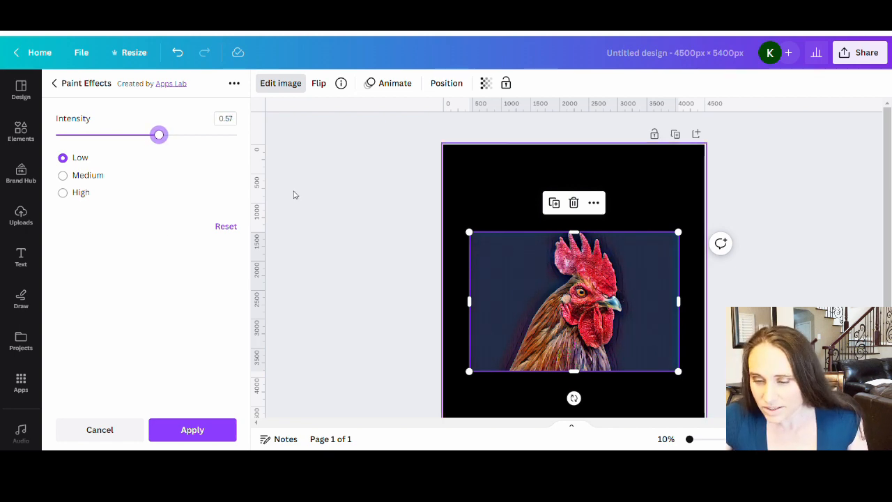
pyautogui.moveTo(159, 134); pyautogui.dragTo(167, 134)
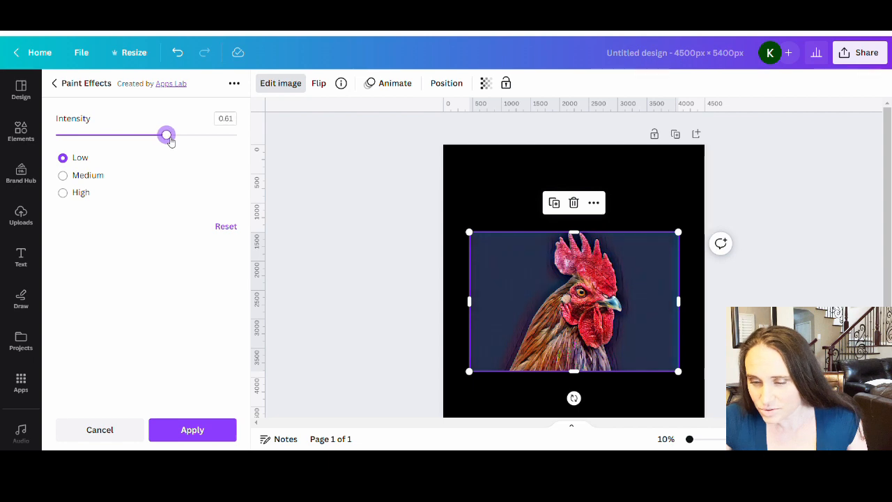
pyautogui.moveTo(167, 134); pyautogui.dragTo(159, 134)
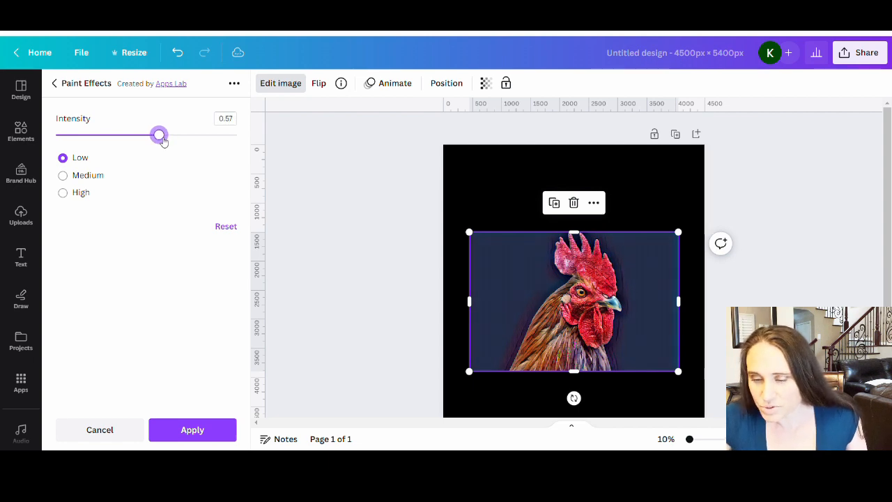
pyautogui.moveTo(159, 134); pyautogui.dragTo(156, 133)
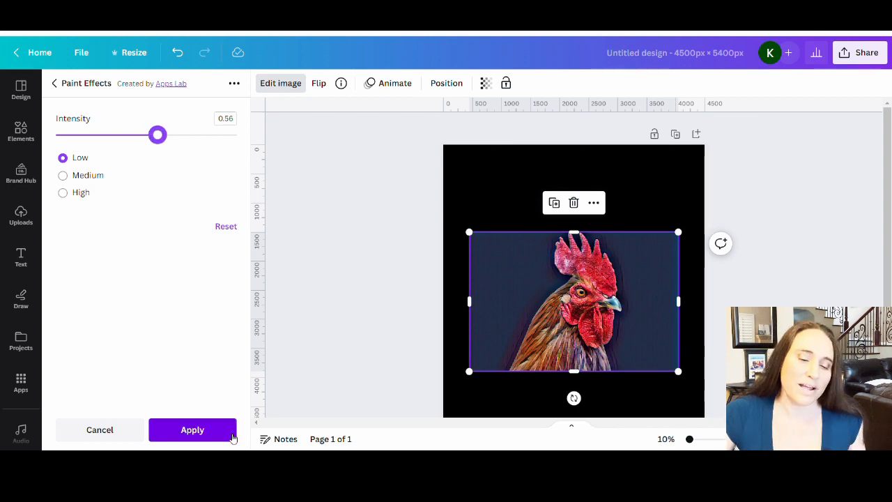
# Apply the painted effect to the rooster and scroll the effects list down to ColorMix
pyautogui.click(193, 430)
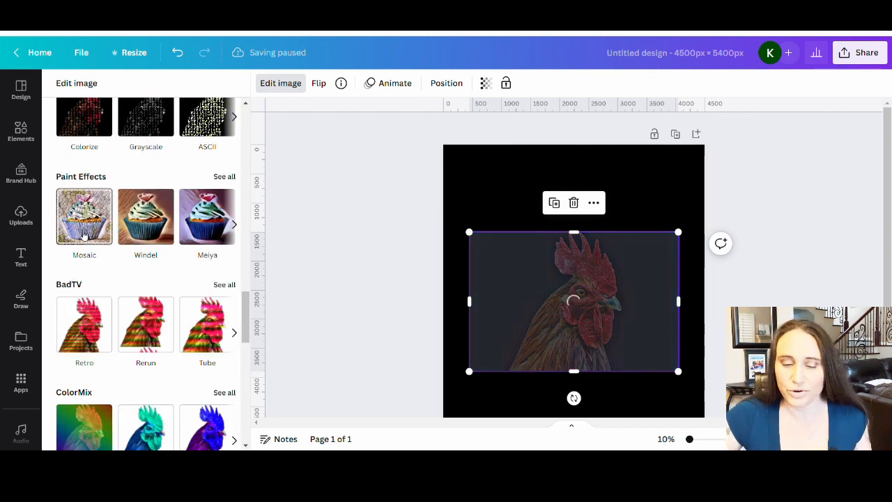
pyautogui.click(84, 218)
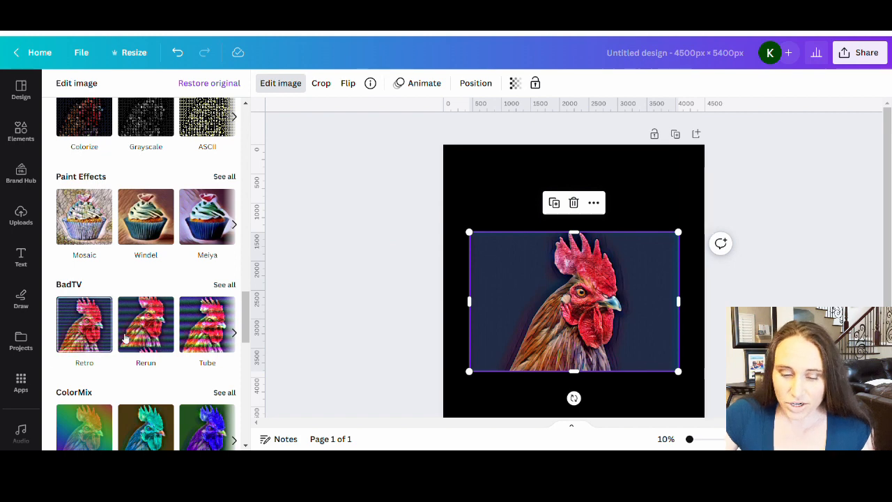
pyautogui.scroll(-3)
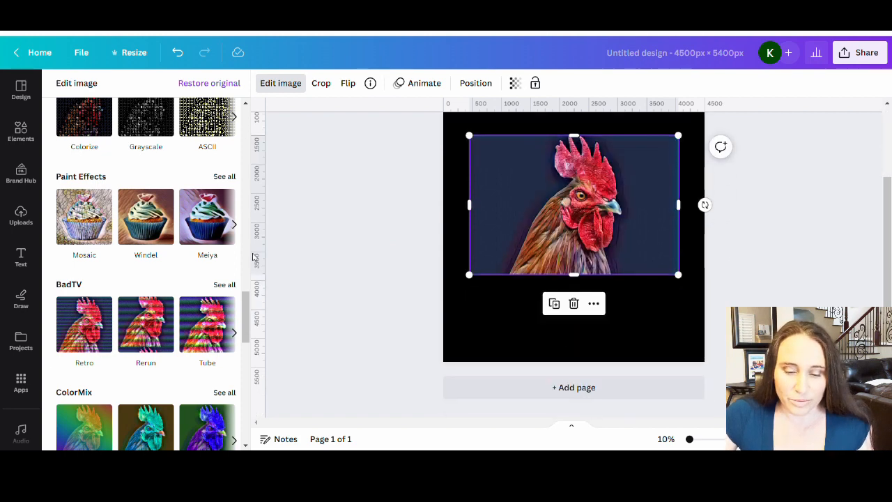
pyautogui.scroll(-3)
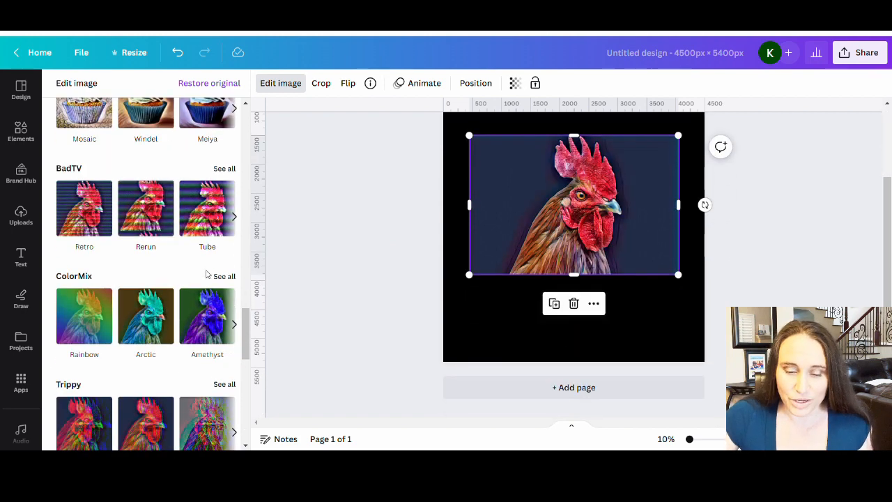
pyautogui.click(224, 276)
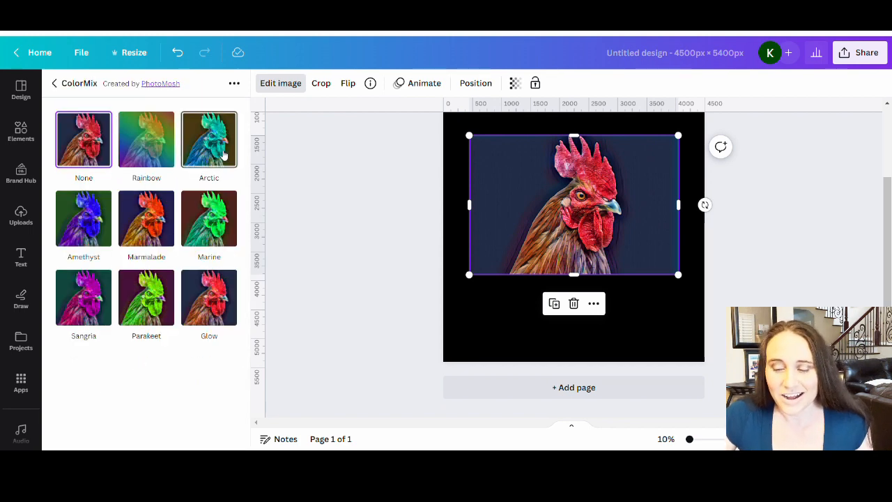
pyautogui.click(209, 139)
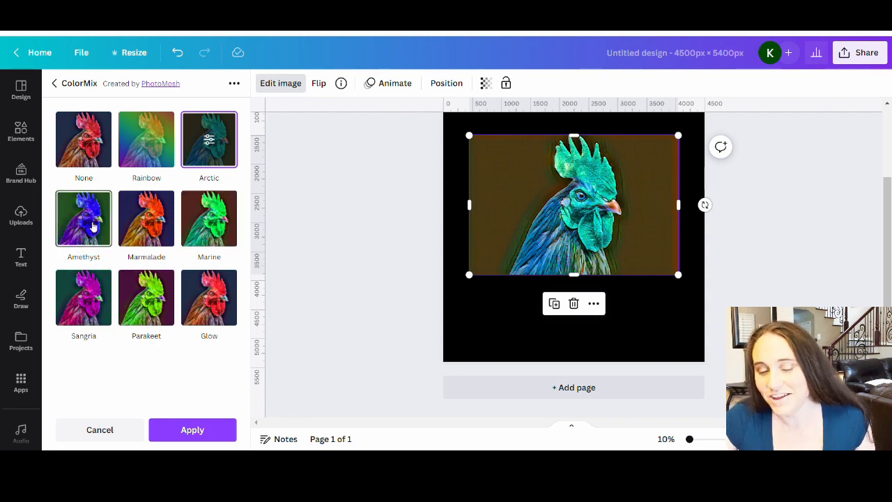
pyautogui.click(83, 218)
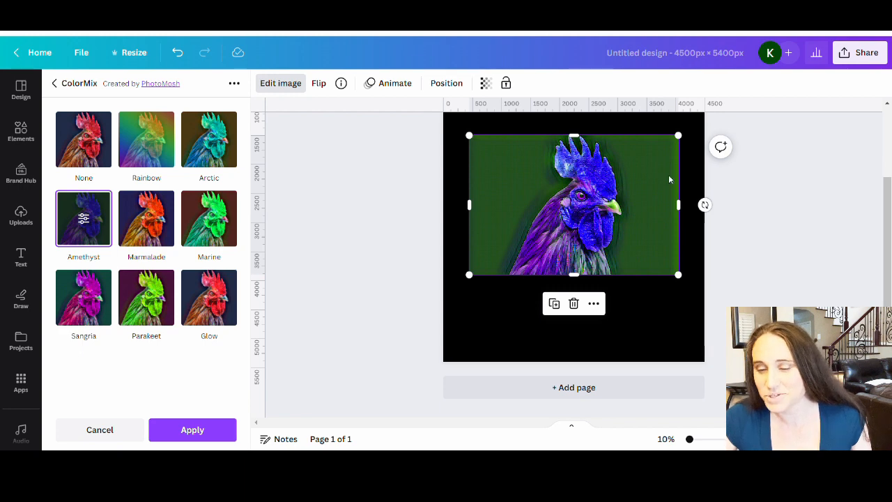
pyautogui.click(209, 218)
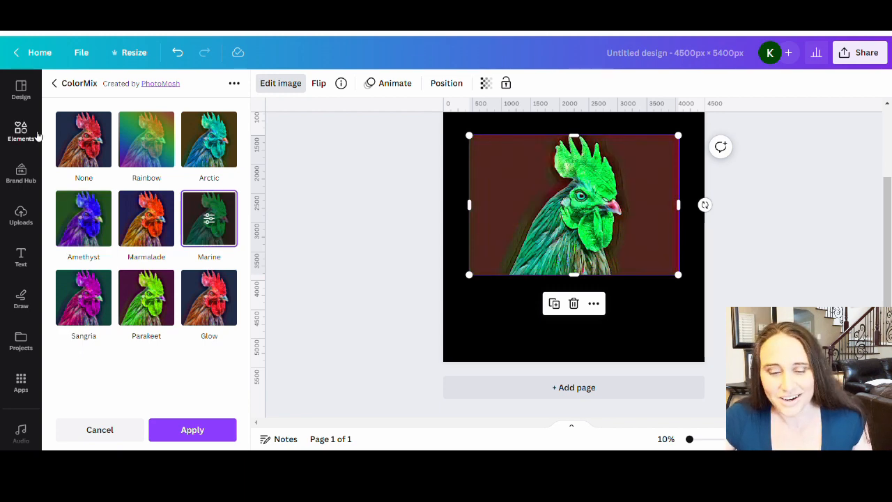
pyautogui.click(84, 140)
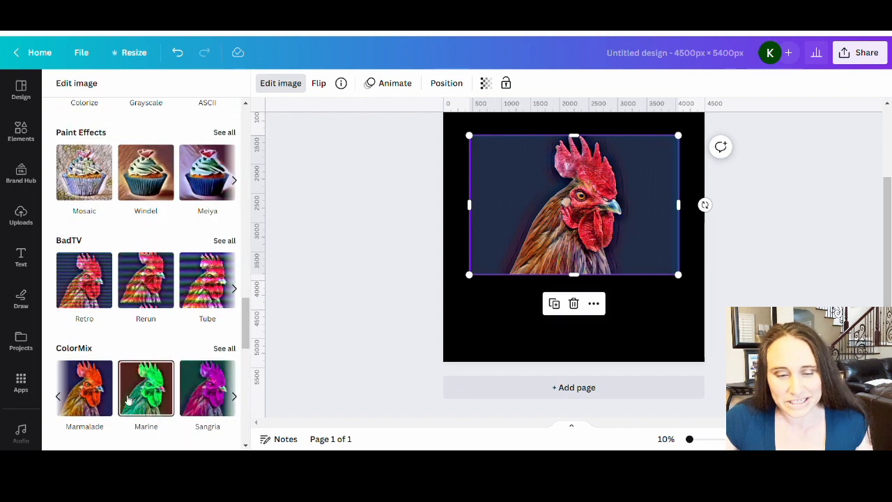
# Run Background Remover on the rooster photo so only the head remains
pyautogui.scroll(-3)
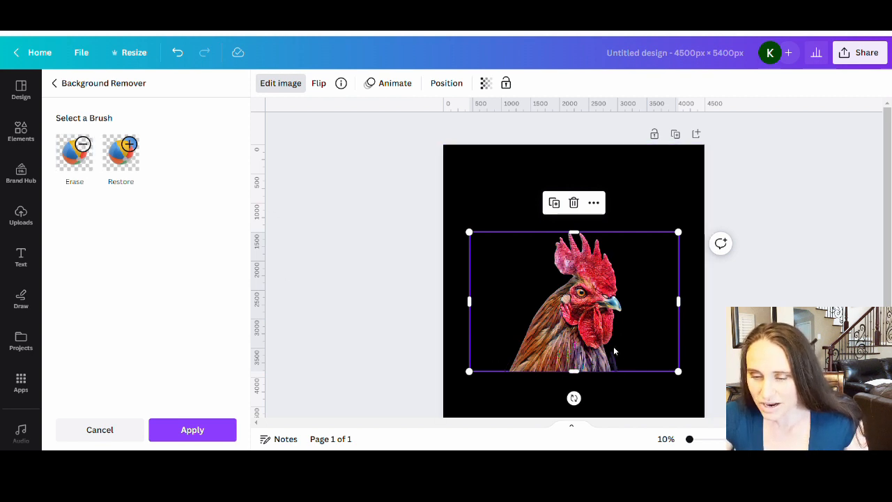
pyautogui.moveTo(463, 260)
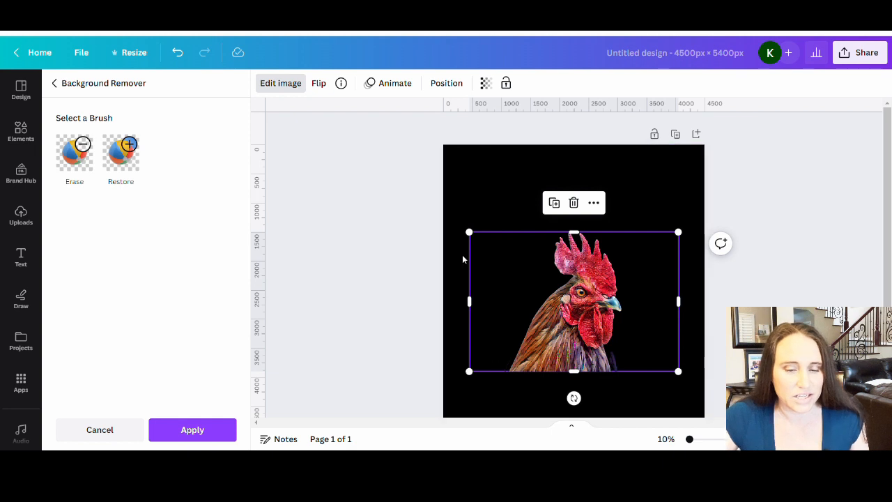
pyautogui.click(74, 151)
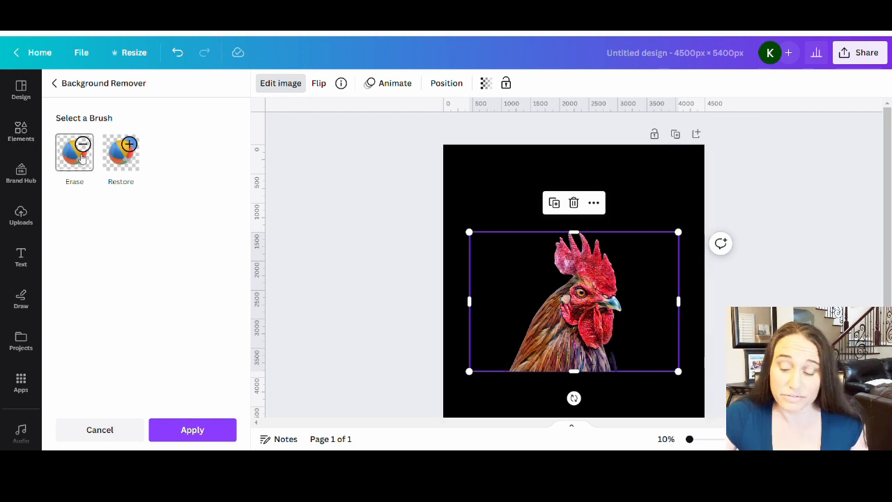
pyautogui.click(74, 152)
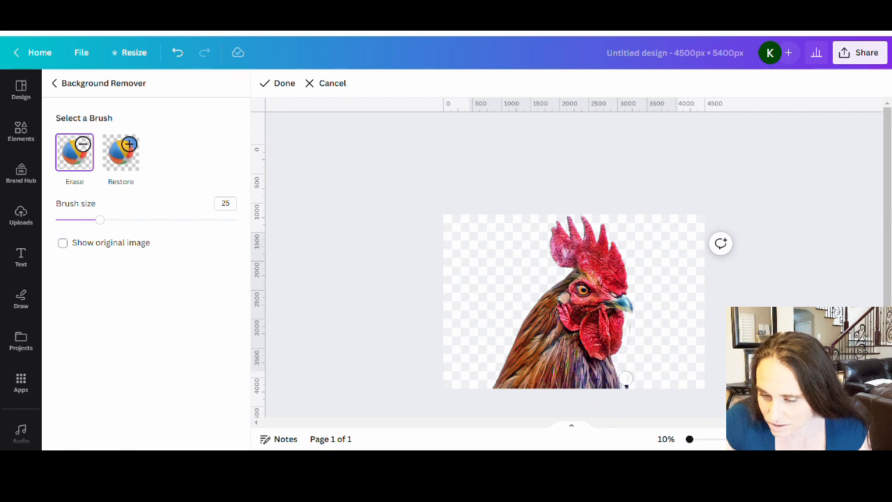
pyautogui.moveTo(627, 387)
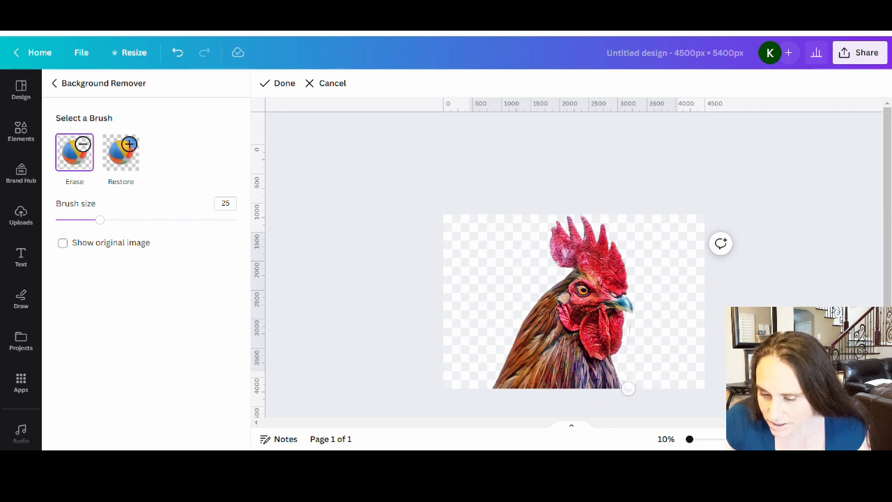
pyautogui.moveTo(637, 336)
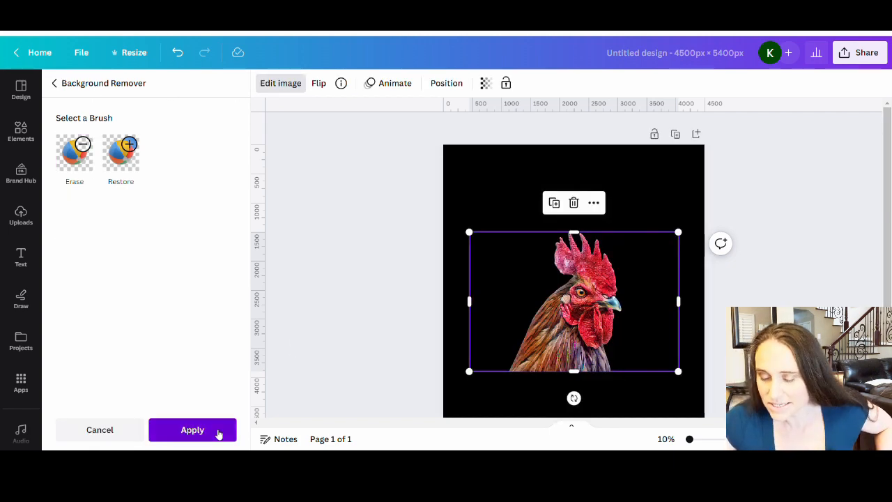
# Apply the background removal, deselect the rooster and focus the Elements search box
pyautogui.click(192, 429)
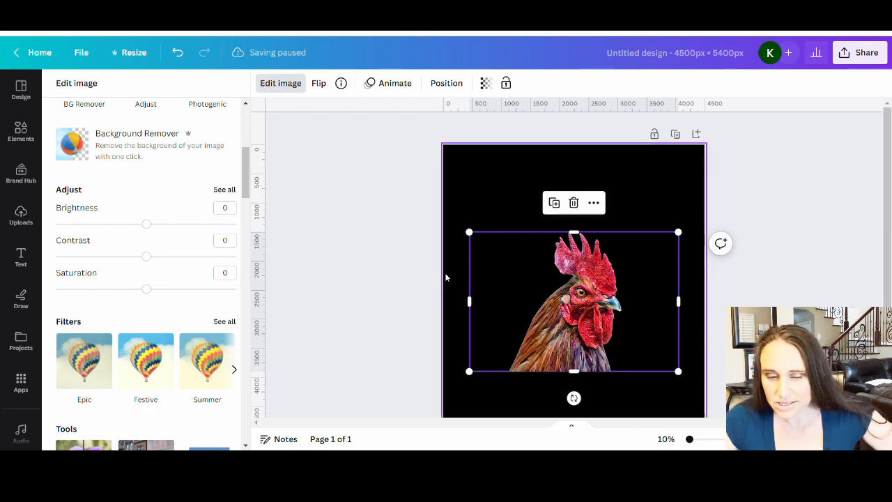
pyautogui.click(20, 132)
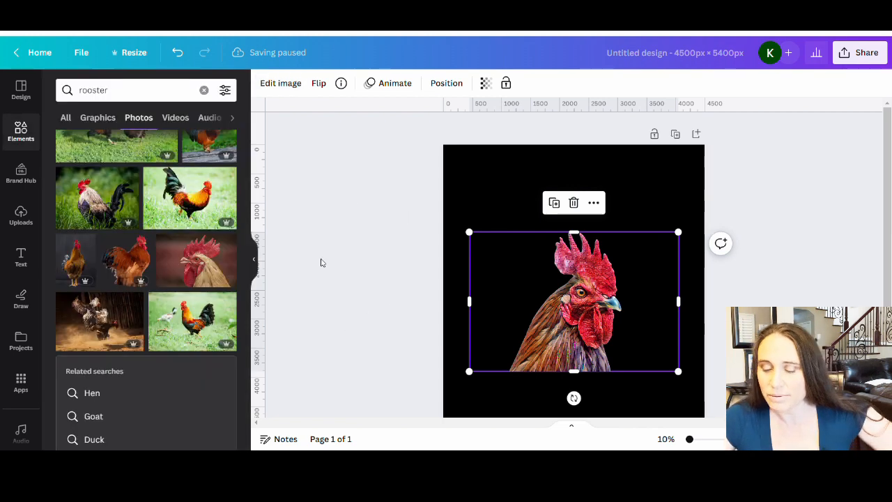
pyautogui.click(395, 84)
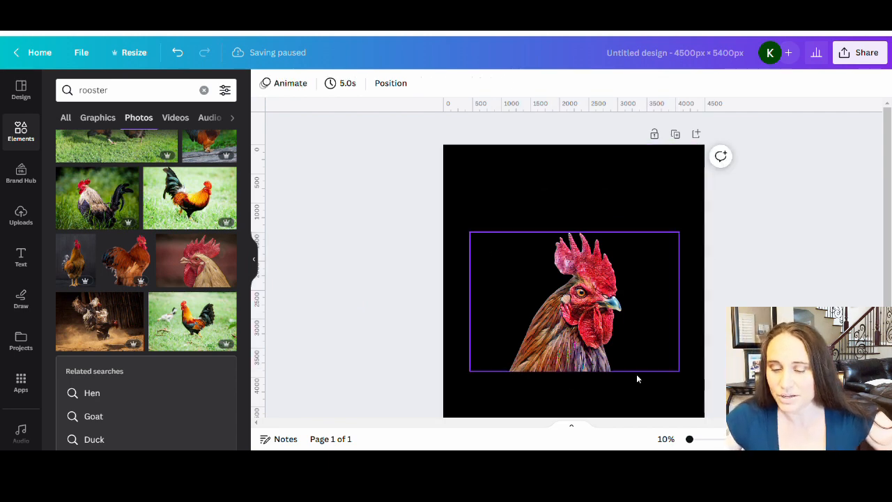
pyautogui.click(407, 248)
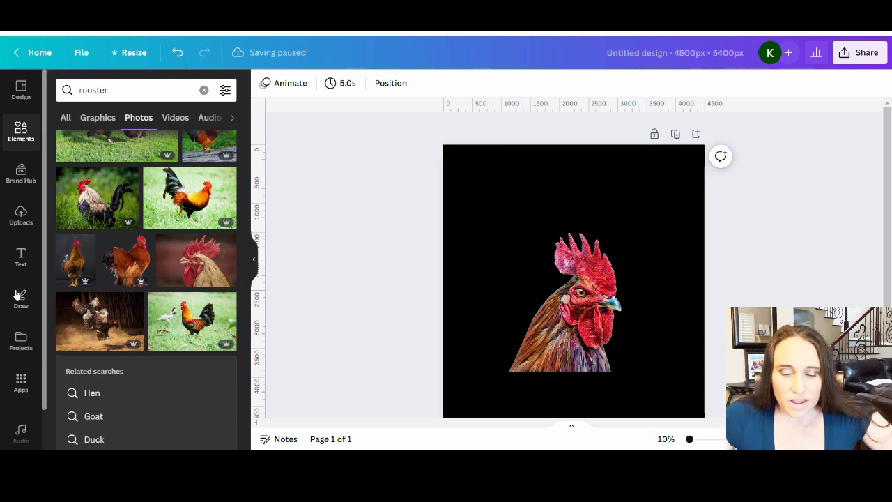
pyautogui.click(125, 90)
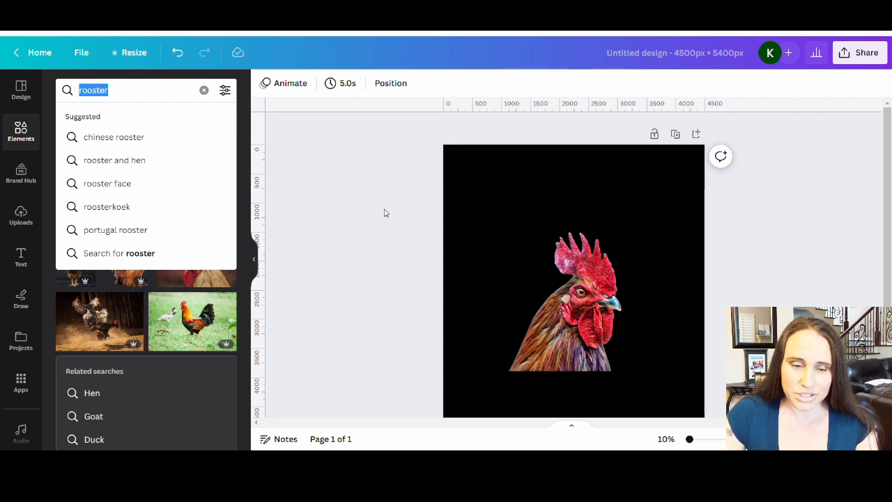
# Search Elements graphics for 'vintage sunset' and add the striped sunset graphic
pyautogui.write('vintager')
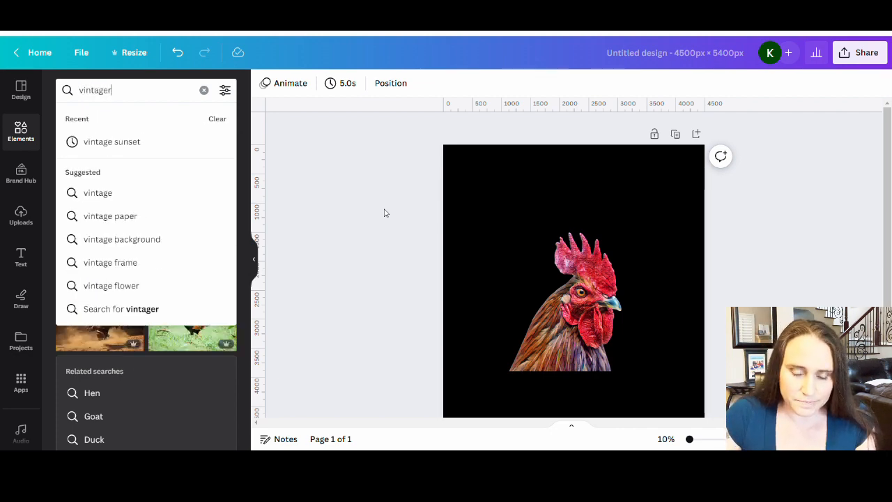
pyautogui.press('Backspace')
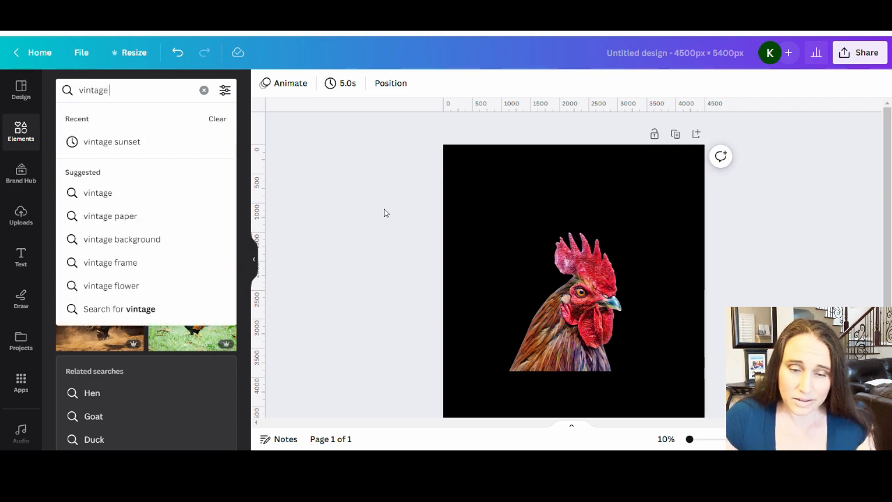
pyautogui.click(111, 142)
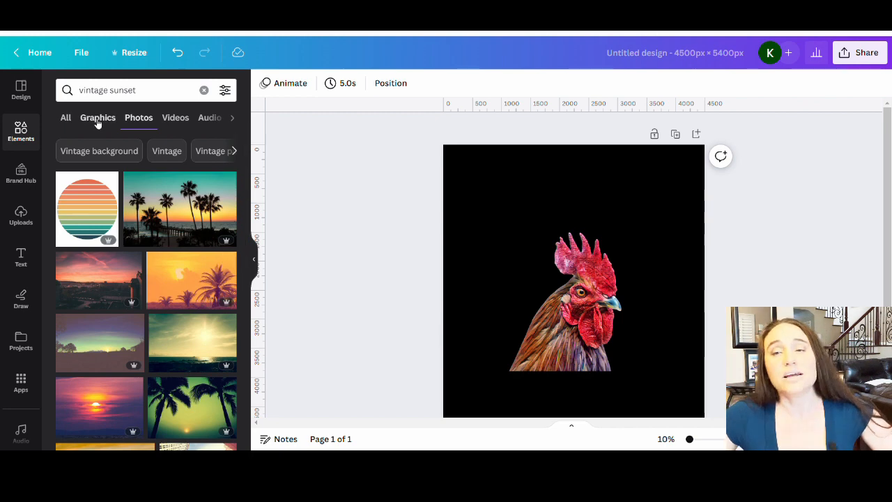
pyautogui.click(97, 117)
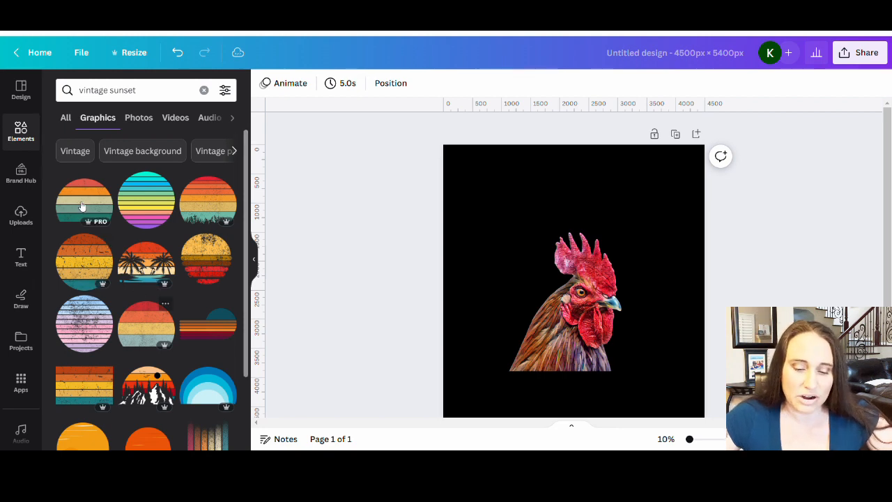
pyautogui.scroll(-3)
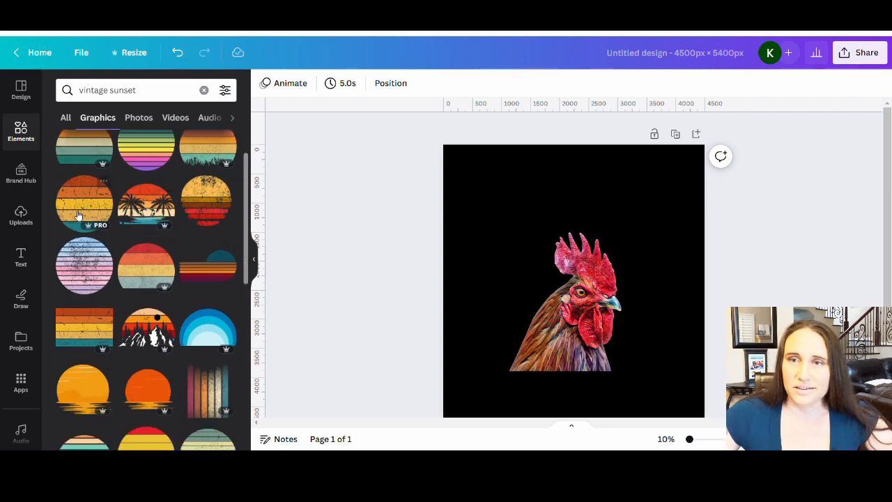
pyautogui.moveTo(114, 265)
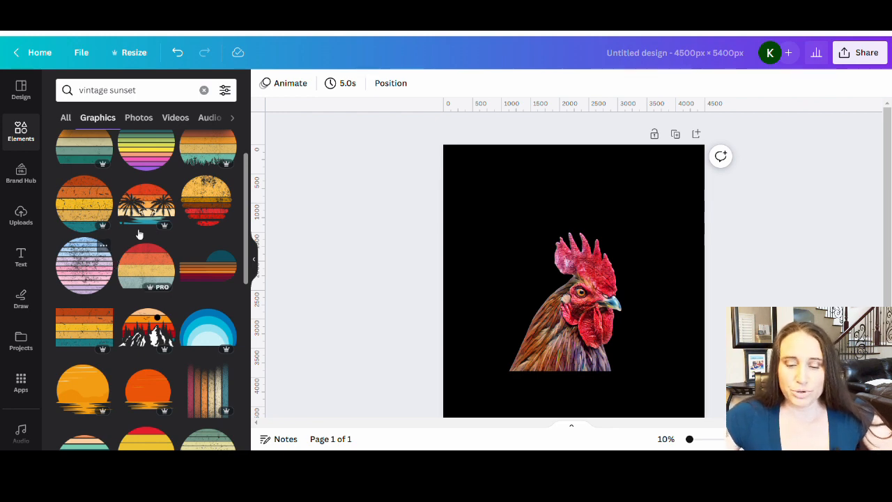
pyautogui.scroll(-3)
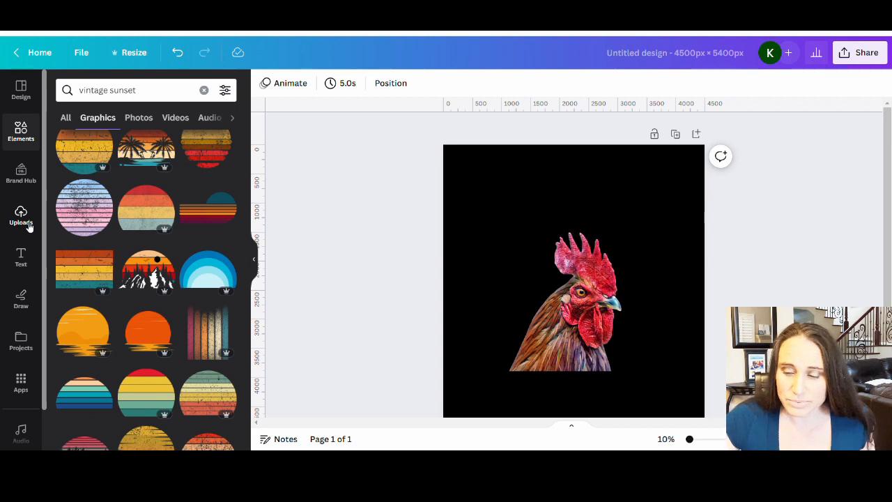
pyautogui.moveTo(175, 175)
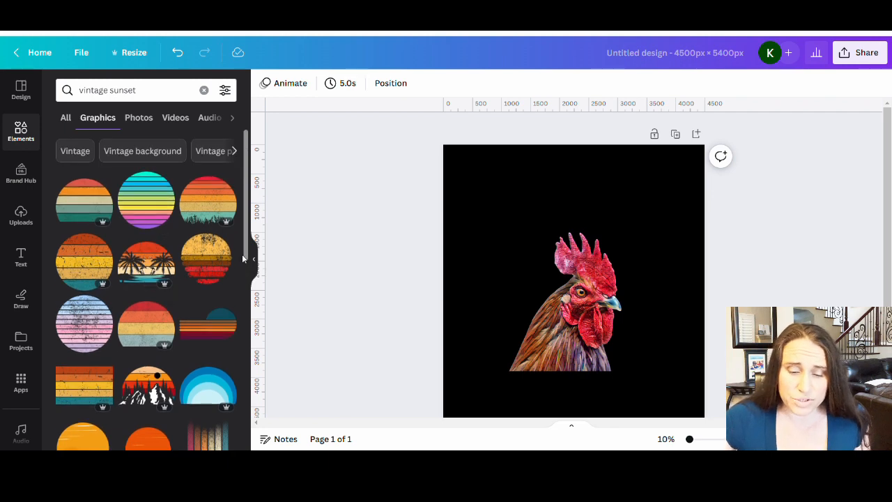
pyautogui.scroll(-3)
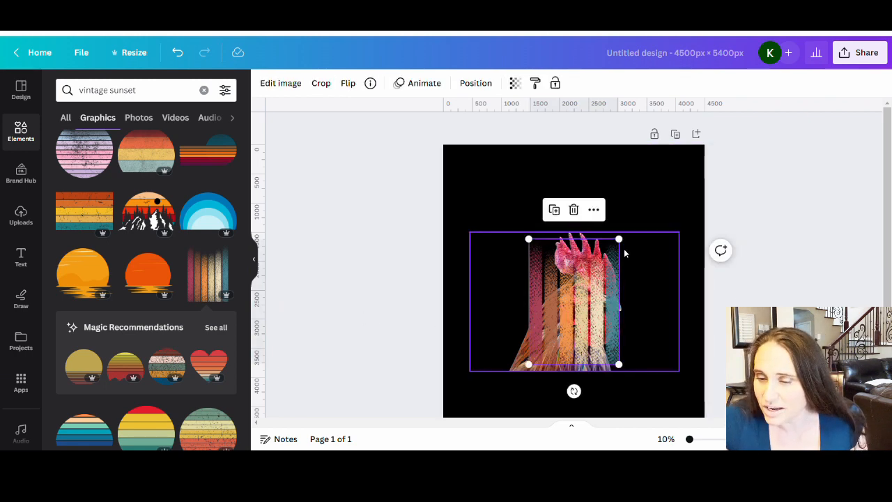
# Enlarge the striped graphic to fill the page behind the rooster head
pyautogui.moveTo(619, 240); pyautogui.dragTo(676, 159)
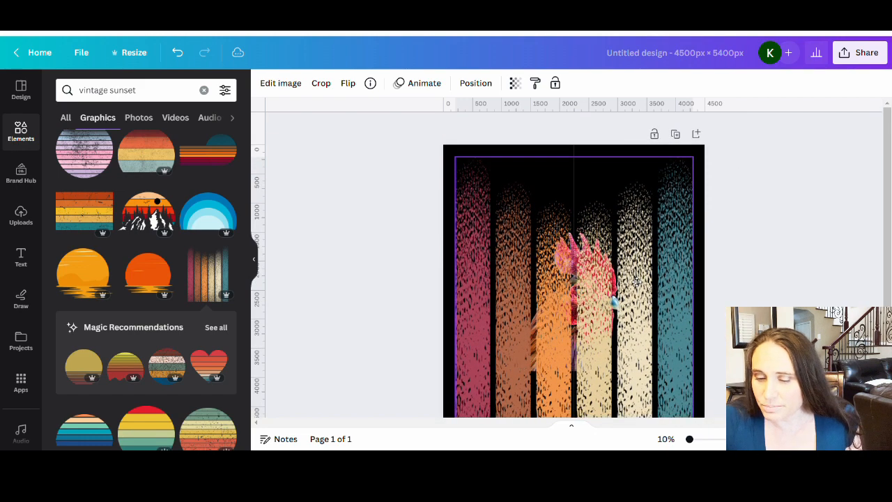
pyautogui.scroll(-3)
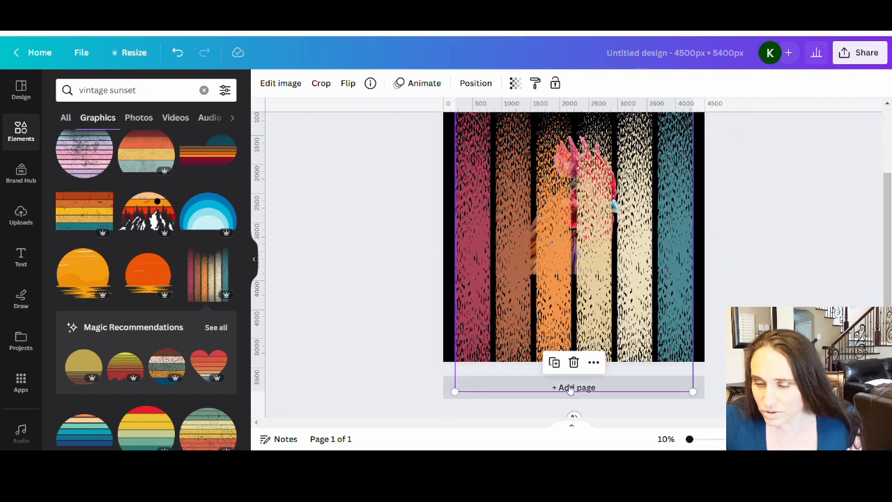
pyautogui.click(321, 84)
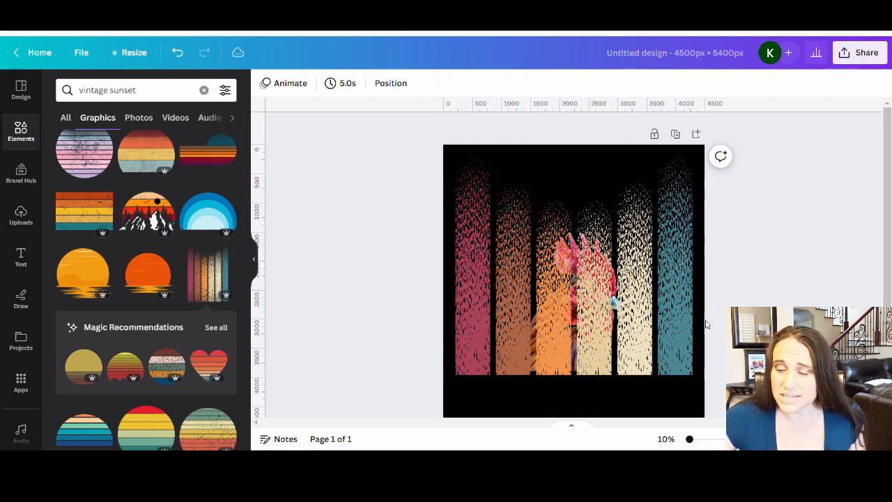
pyautogui.click(571, 279)
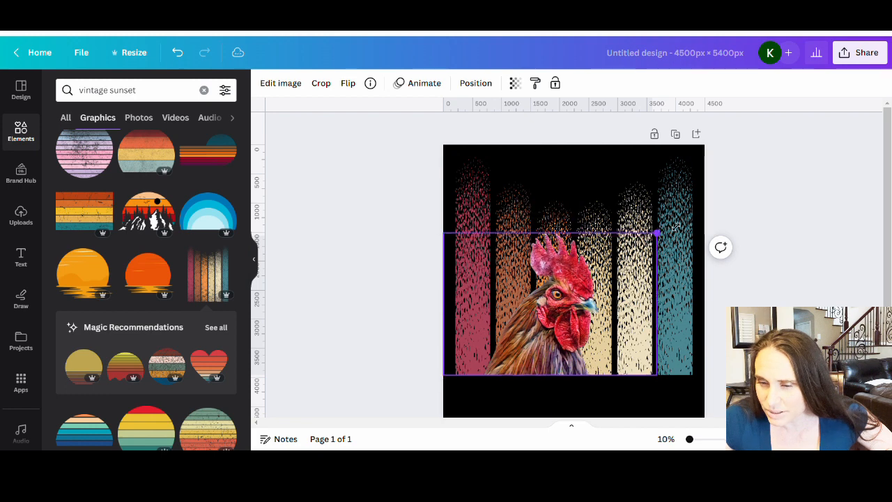
# Scale the rooster head up so it fills most of the page over the stripes
pyautogui.moveTo(656, 235); pyautogui.dragTo(781, 151)
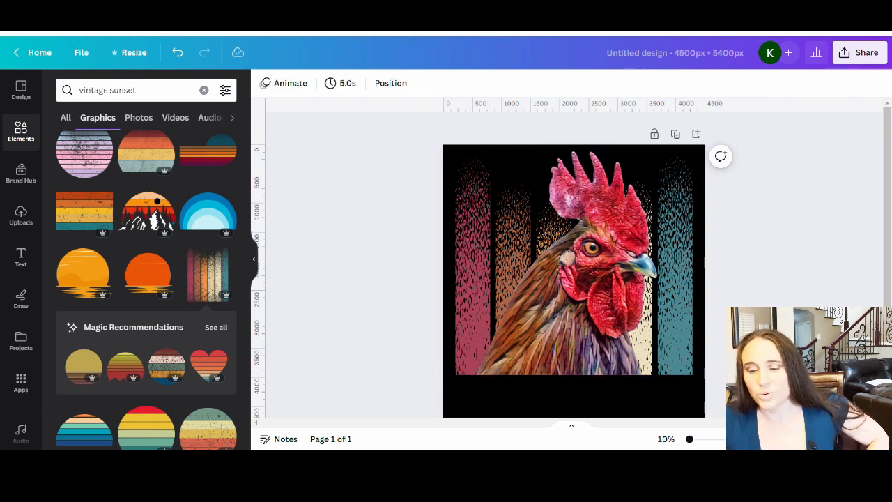
pyautogui.moveTo(845, 242)
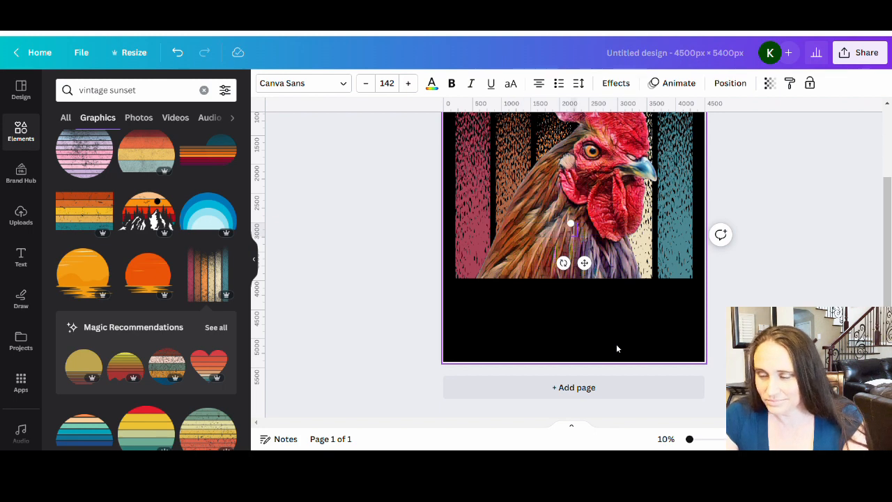
# Add the slogan text 'I will peck' and colour it off-white
pyautogui.write('I will peck you')
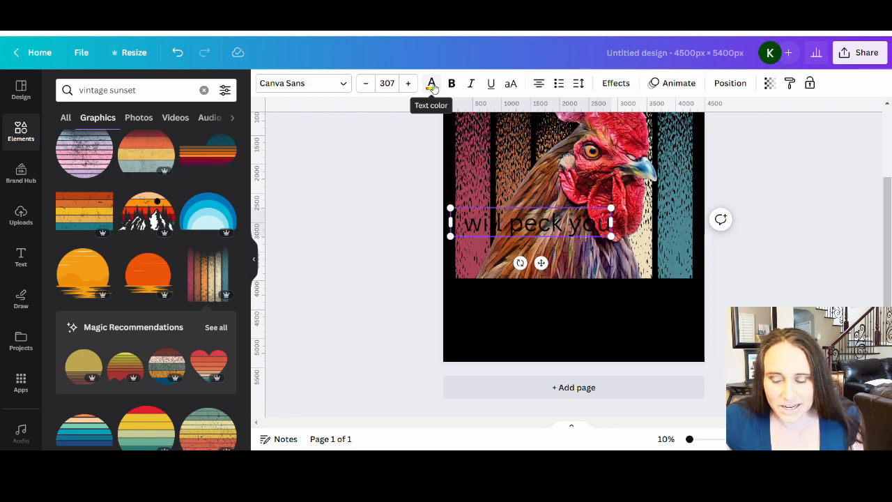
pyautogui.click(432, 84)
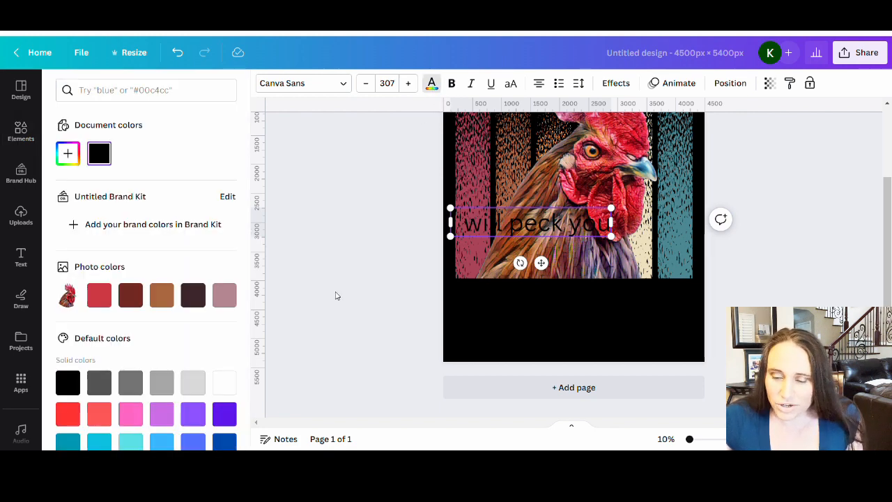
pyautogui.click(223, 382)
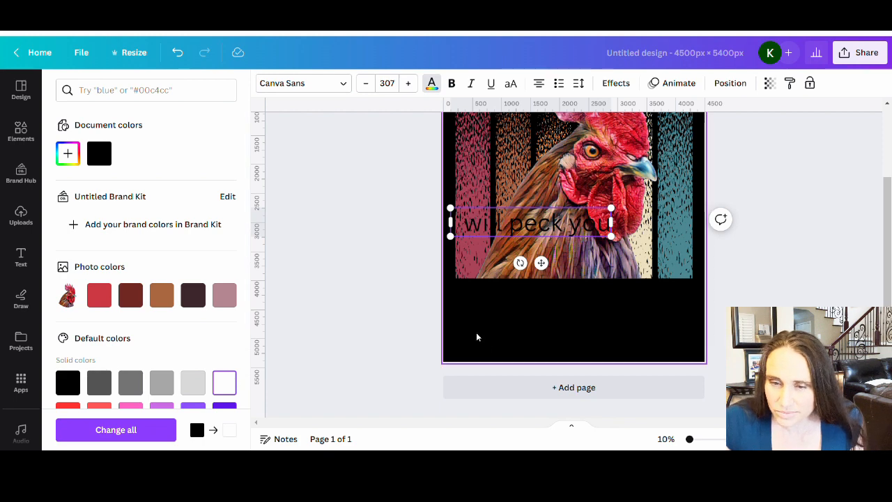
# Move the slogan text below the rooster and enlarge it toward the page width
pyautogui.click(19, 131)
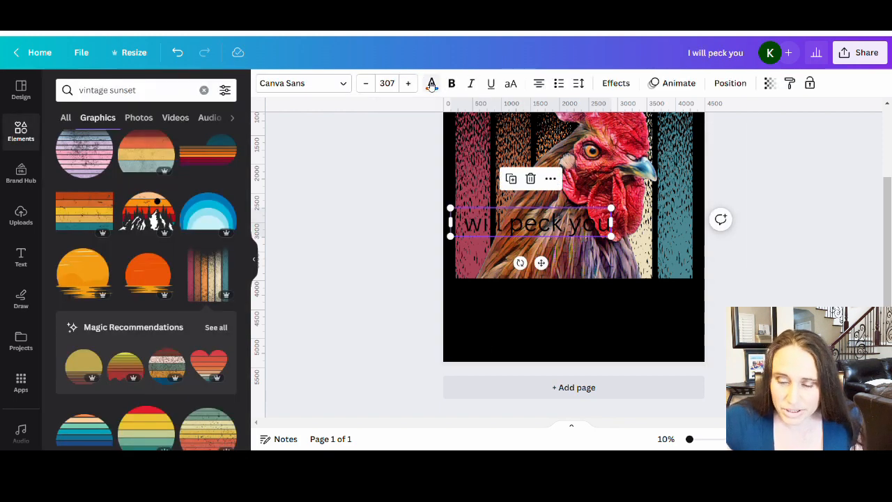
pyautogui.click(430, 83)
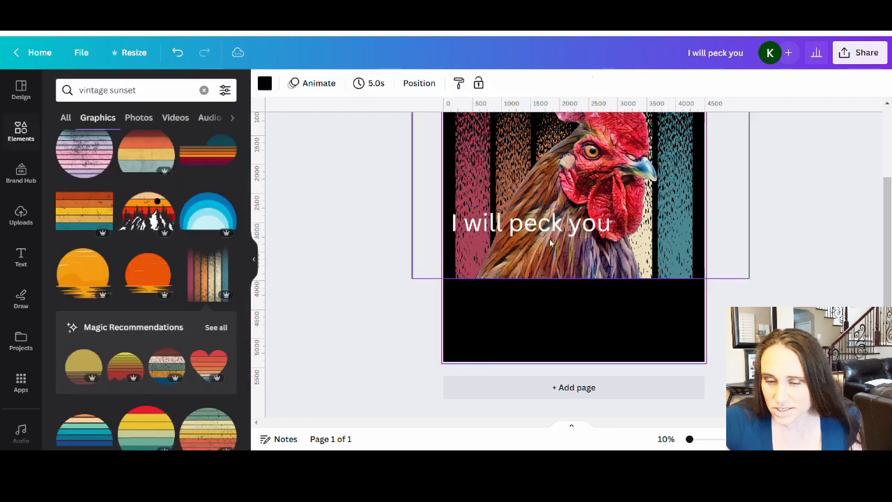
pyautogui.click(531, 224)
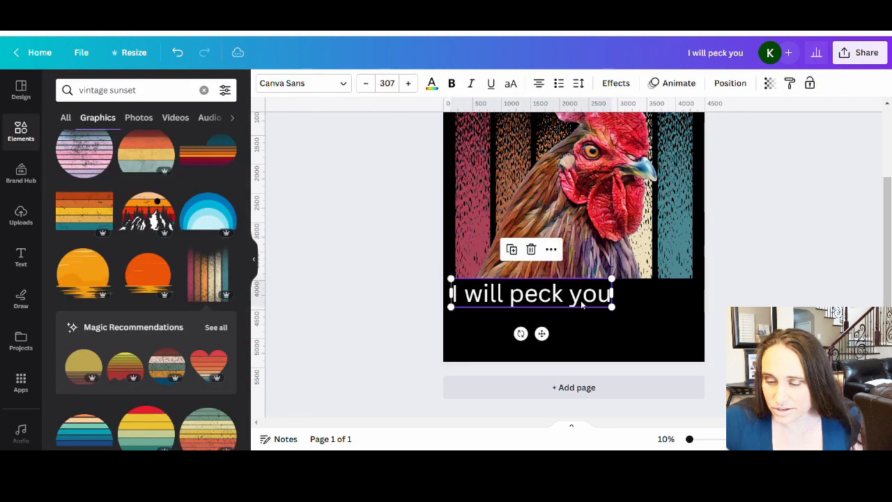
pyautogui.moveTo(612, 307); pyautogui.dragTo(672, 317)
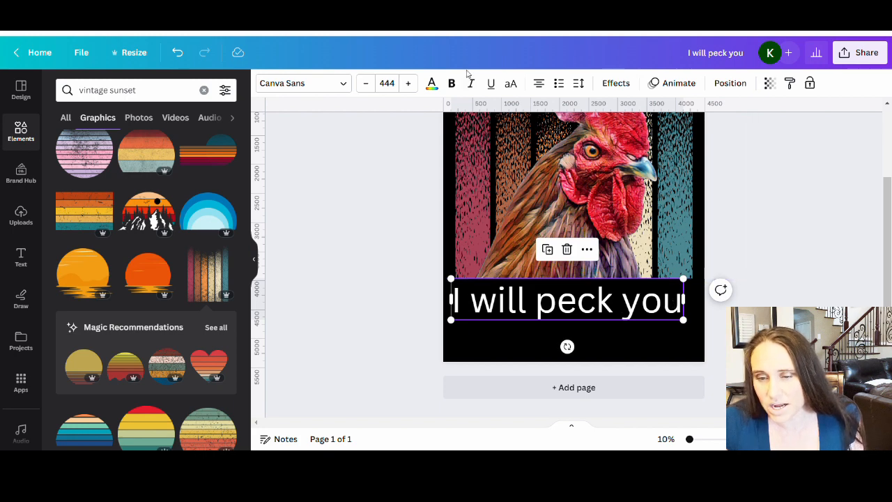
pyautogui.moveTo(510, 84)
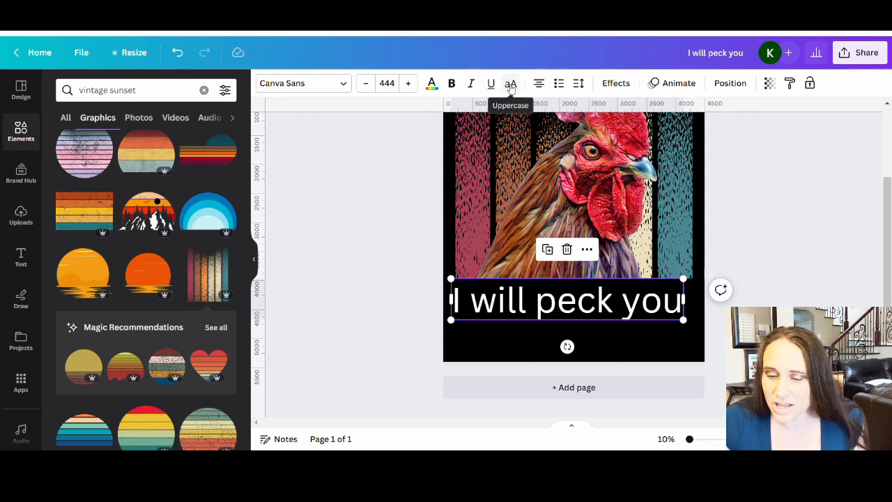
# Make the caption uppercase 'I WILL PECK YOU' and widen it onto one bottom line
pyautogui.click(510, 83)
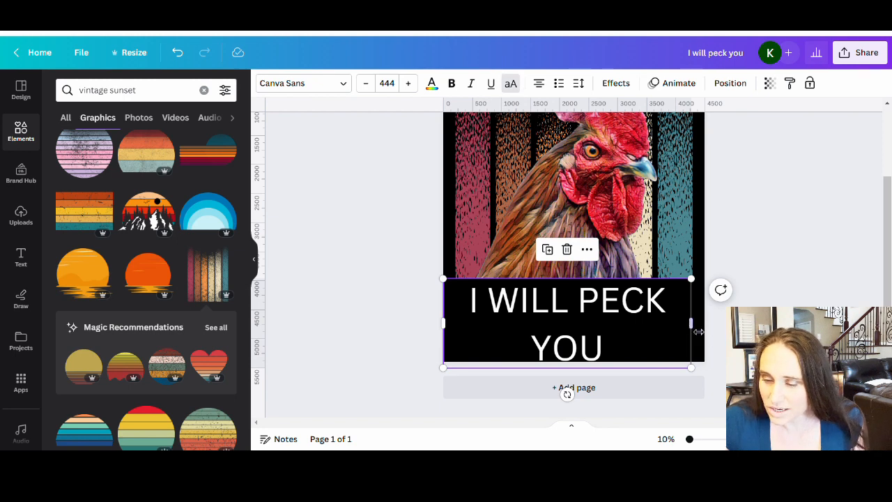
pyautogui.moveTo(692, 321); pyautogui.dragTo(691, 321)
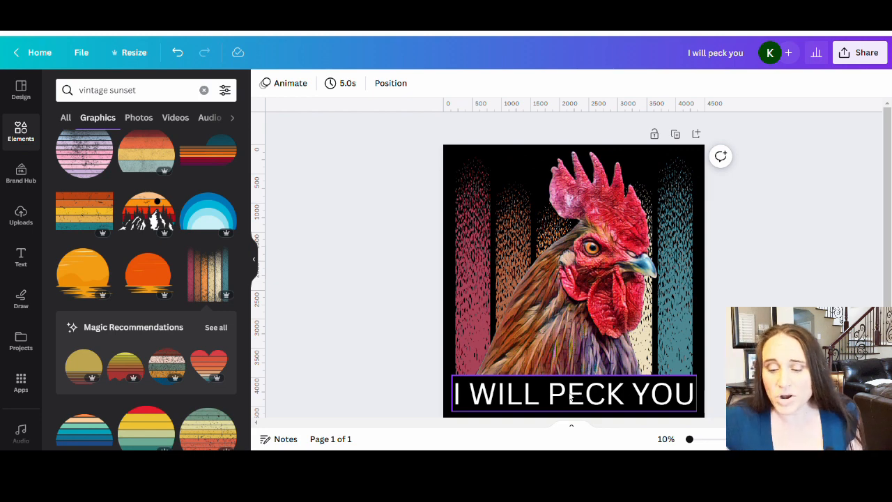
pyautogui.moveTo(529, 396)
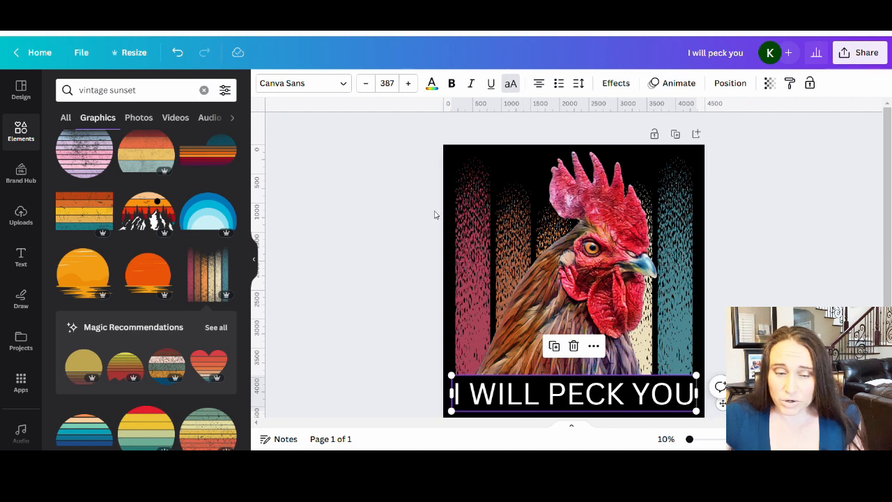
# Search fonts for 'narrow' and apply Paalalabas Condensed to the caption
pyautogui.click(302, 84)
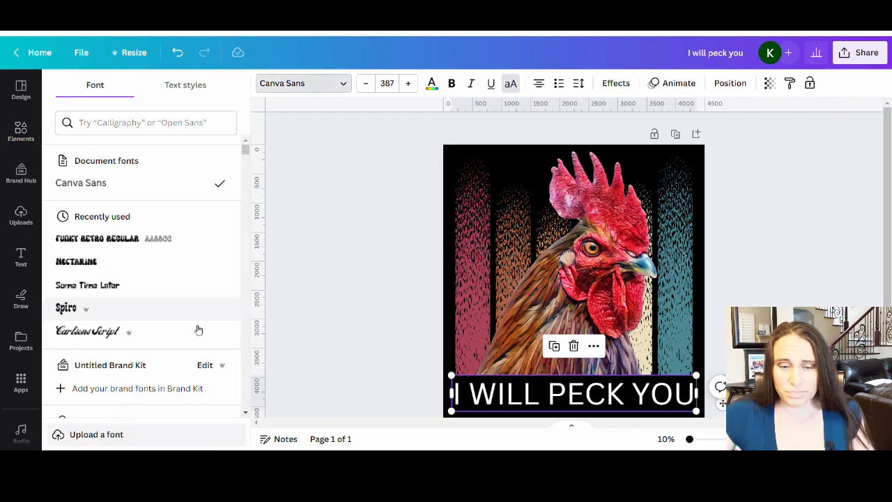
pyautogui.click(145, 123)
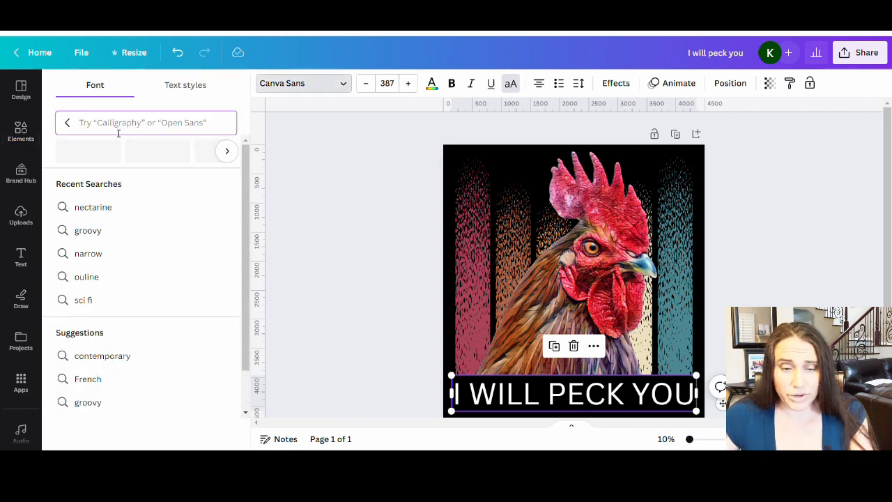
pyautogui.write('narrow')
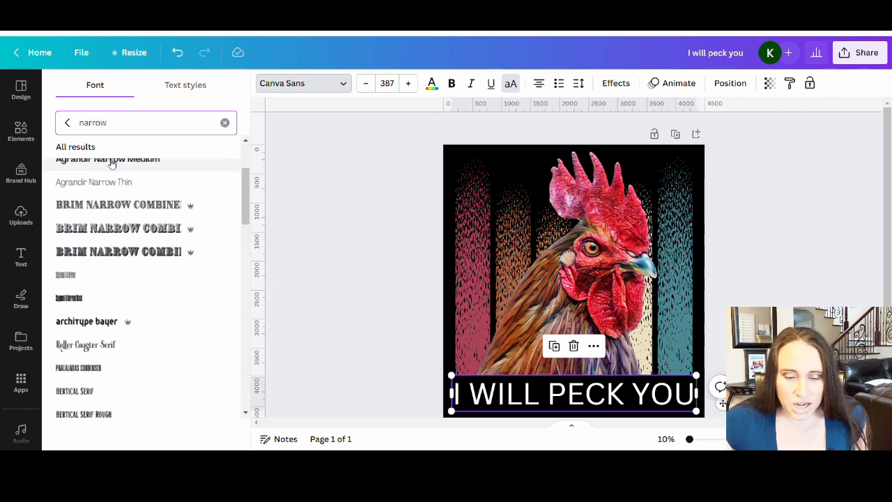
pyautogui.scroll(-3)
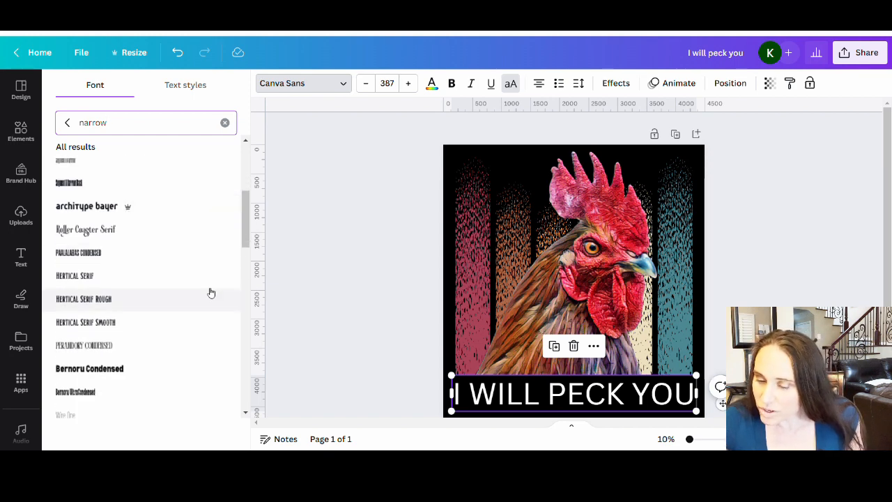
pyautogui.click(78, 252)
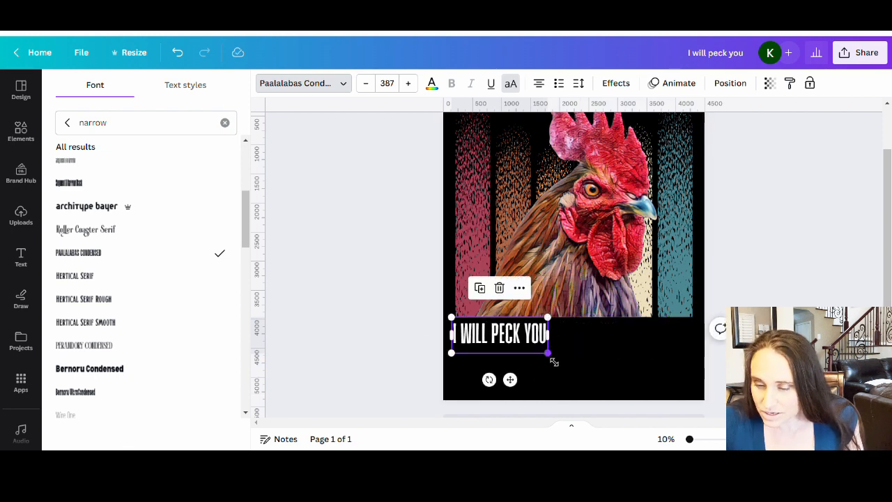
# Enlarge the condensed caption to span the bottom band and shift it lower
pyautogui.moveTo(546, 354); pyautogui.dragTo(705, 411)
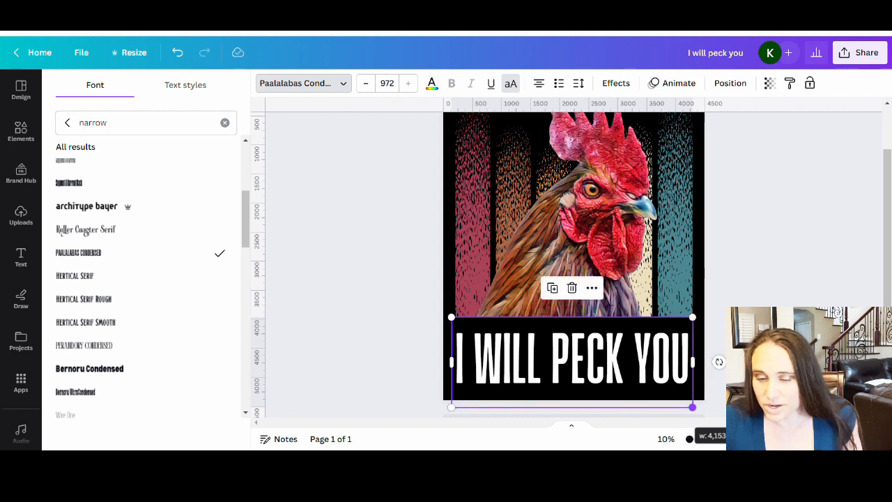
pyautogui.click(19, 132)
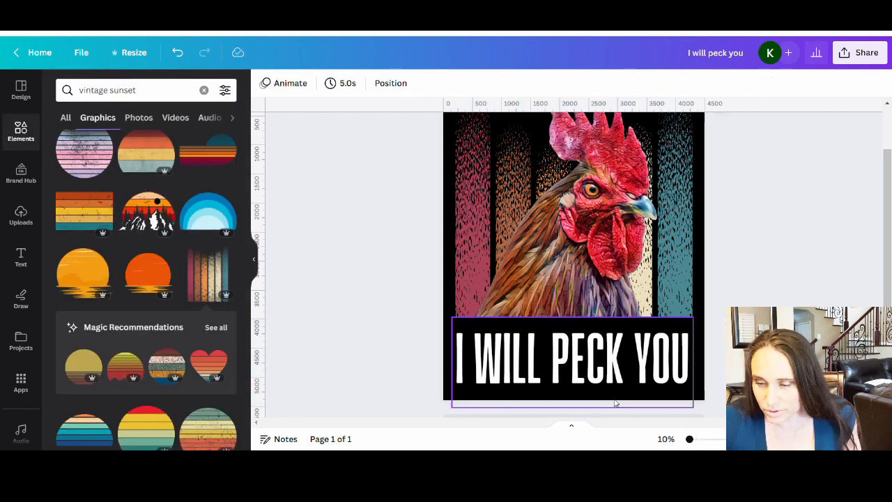
pyautogui.click(572, 360)
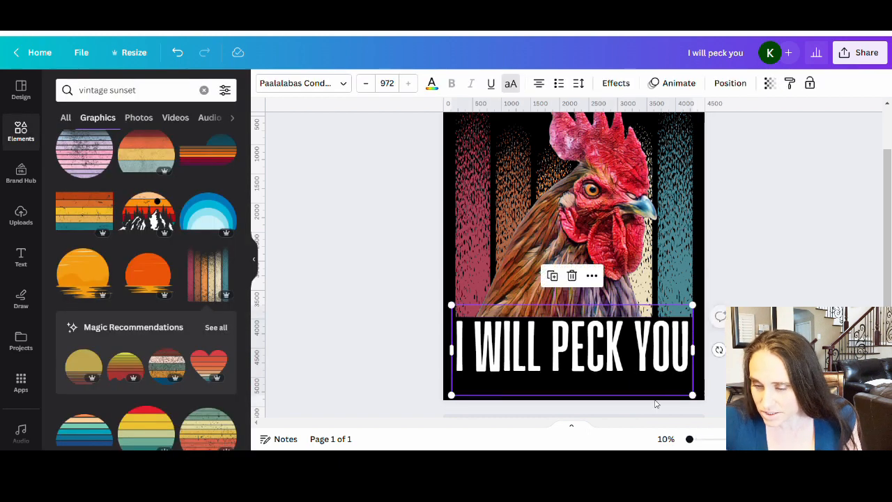
pyautogui.moveTo(692, 396); pyautogui.dragTo(700, 406)
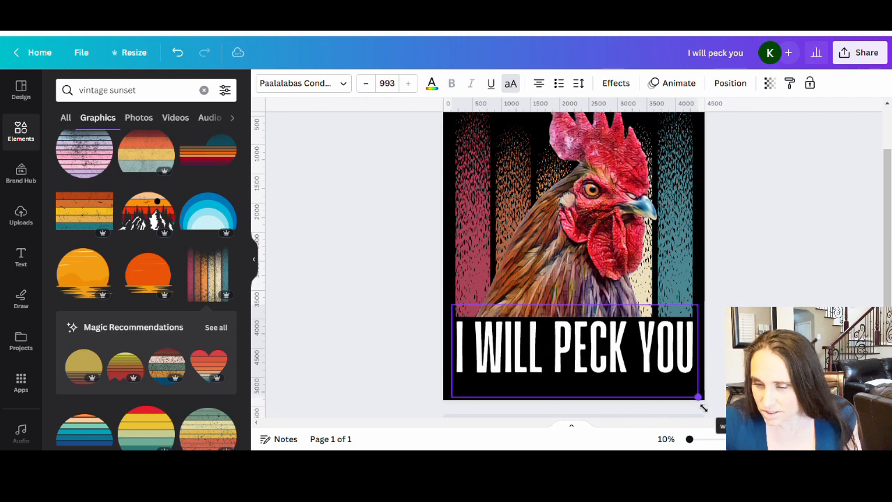
pyautogui.moveTo(701, 398); pyautogui.dragTo(698, 396)
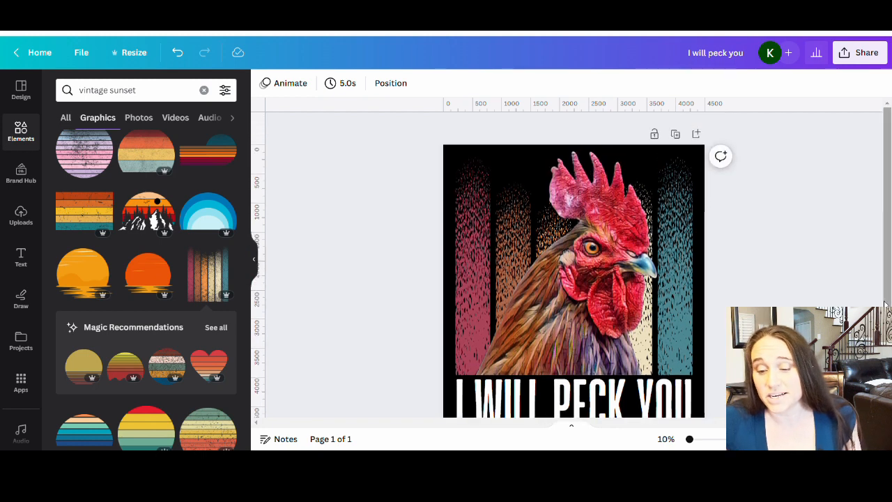
pyautogui.scroll(-3)
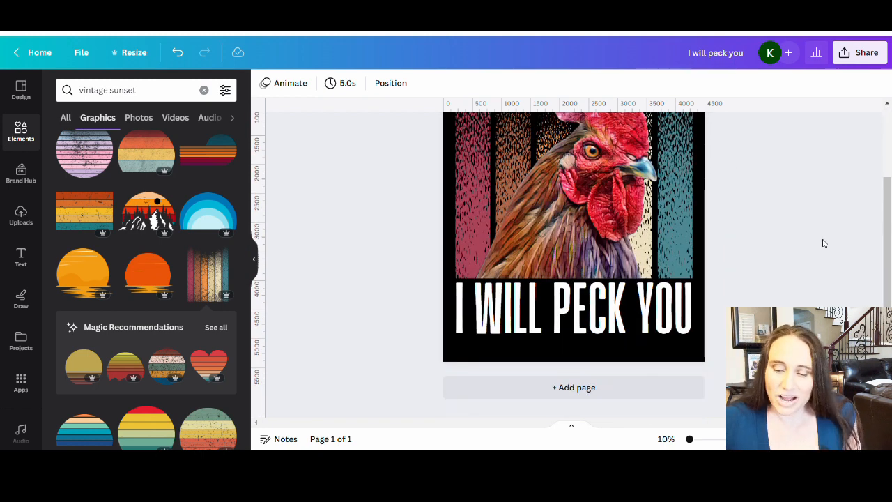
# Recolour the caption to a custom warm off-white, #EEE1BF
pyautogui.click(573, 310)
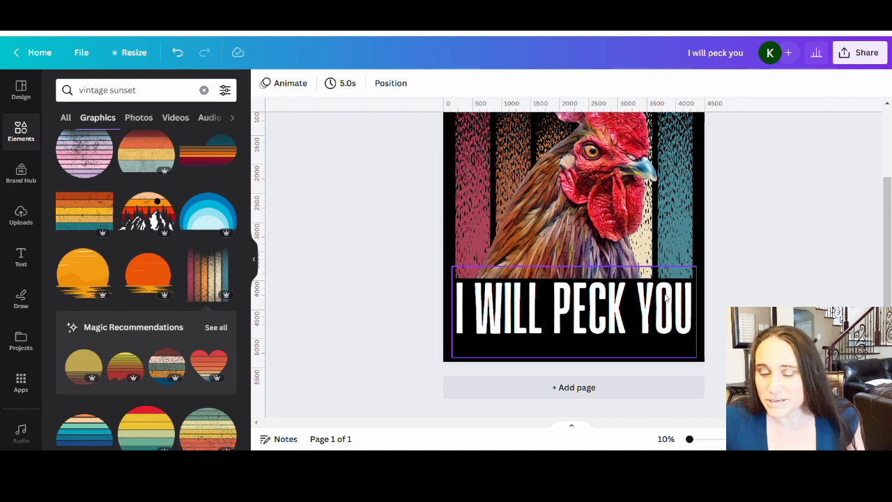
pyautogui.click(572, 309)
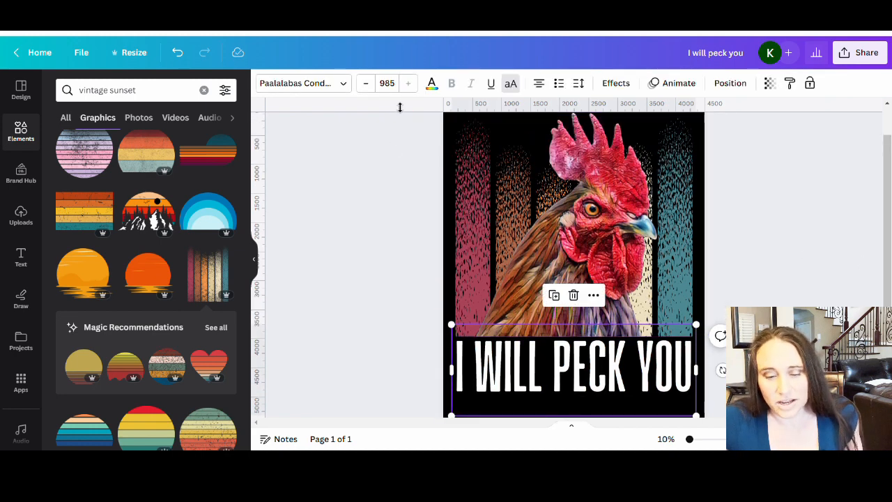
pyautogui.click(433, 84)
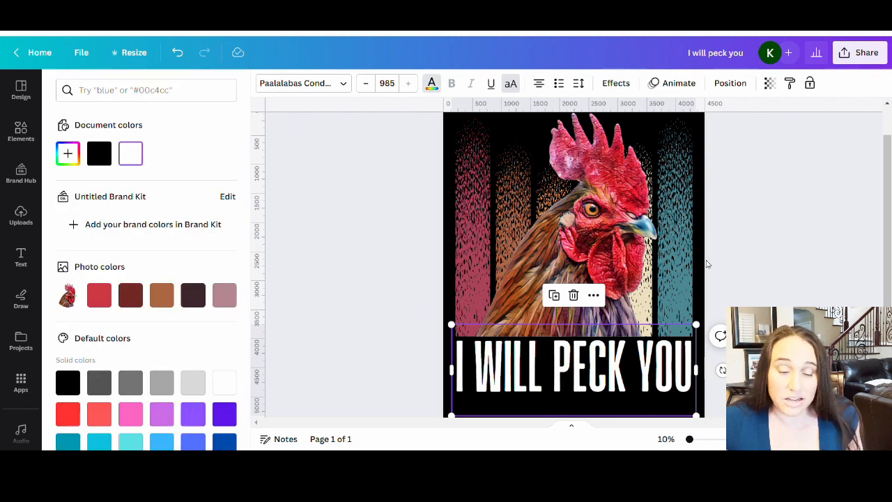
pyautogui.moveTo(67, 153)
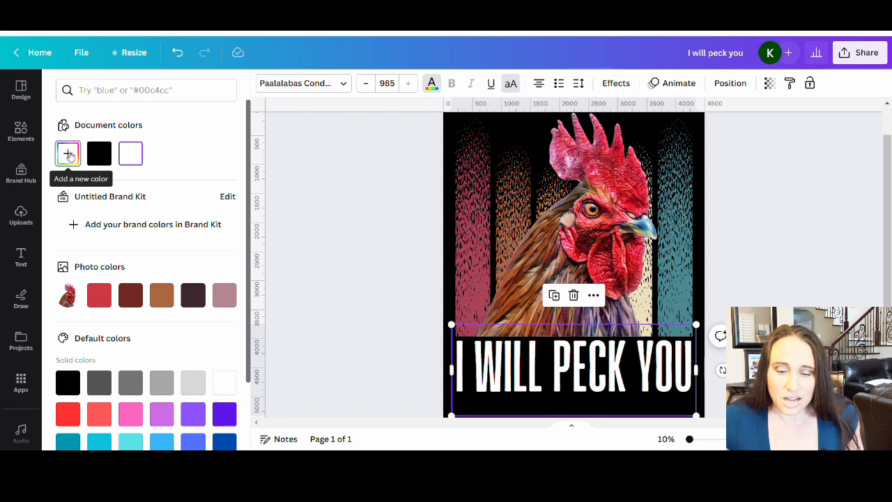
pyautogui.click(67, 153)
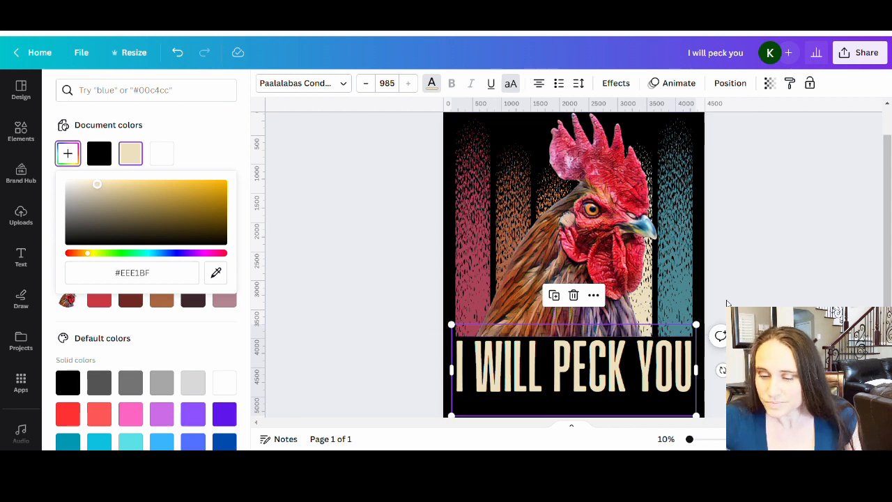
pyautogui.click(19, 131)
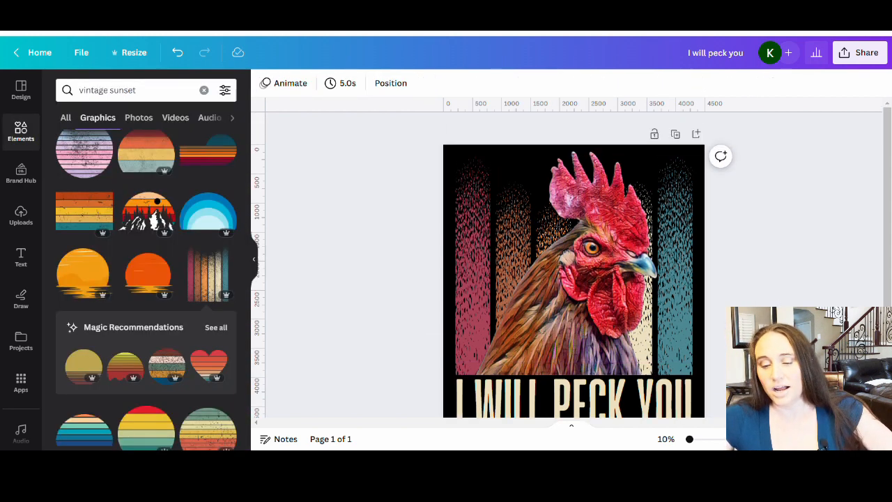
pyautogui.scroll(-3)
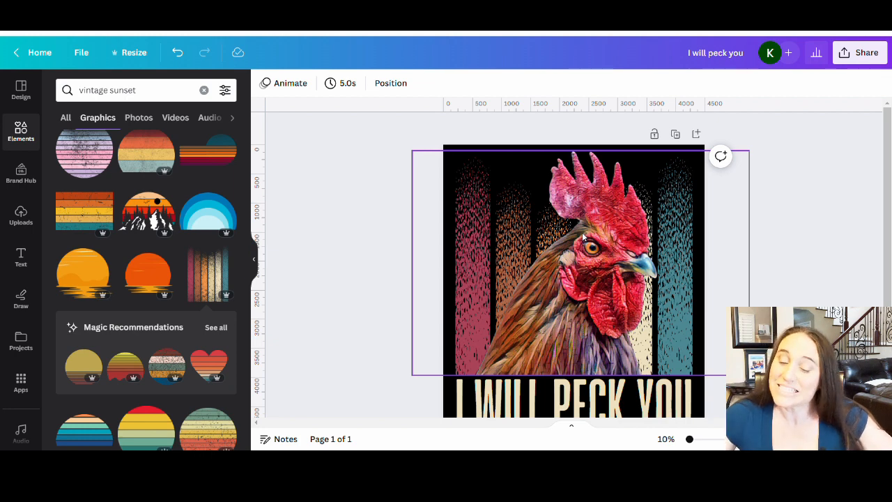
pyautogui.moveTo(561, 204)
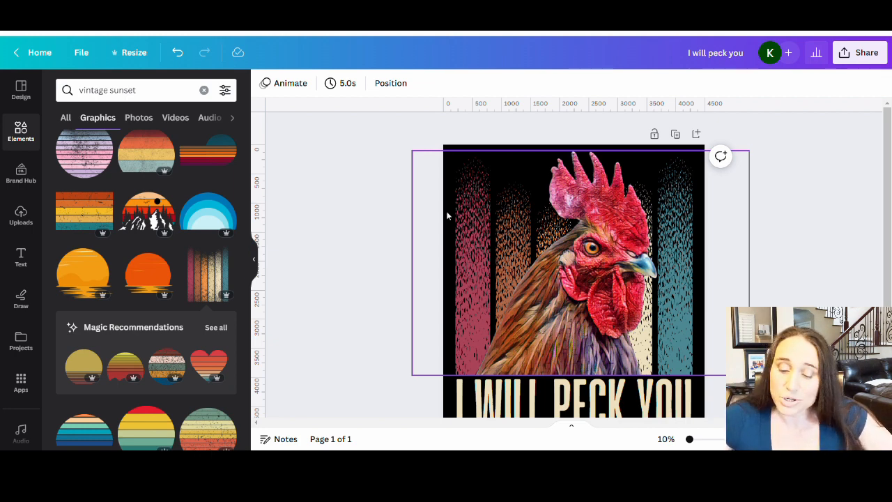
pyautogui.scroll(-3)
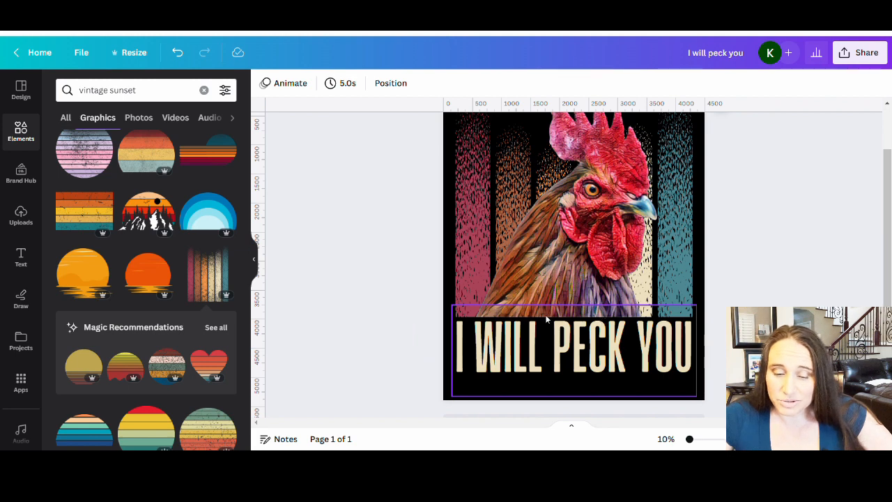
pyautogui.click(791, 171)
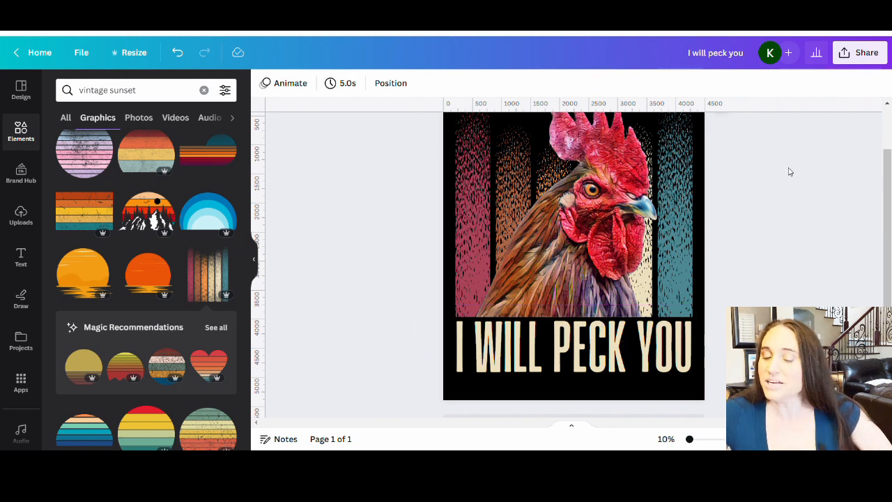